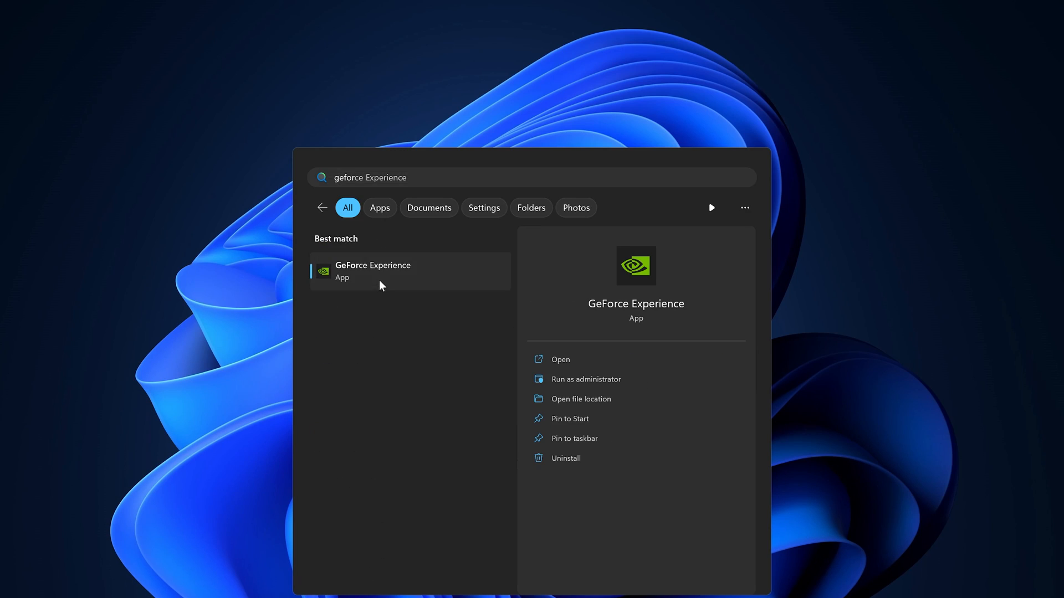
Open GeForce Experience, check for driver updates, and expand the Game Ready 545.84 details.
{"action": "left_click", "coordinate": [372, 266]}
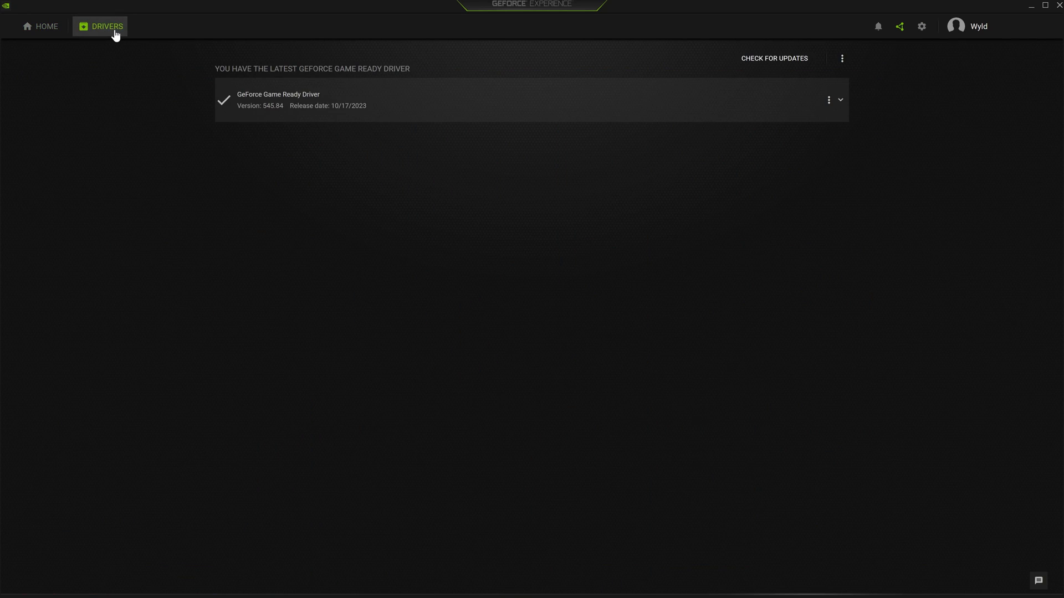
{"action": "left_click", "coordinate": [773, 57]}
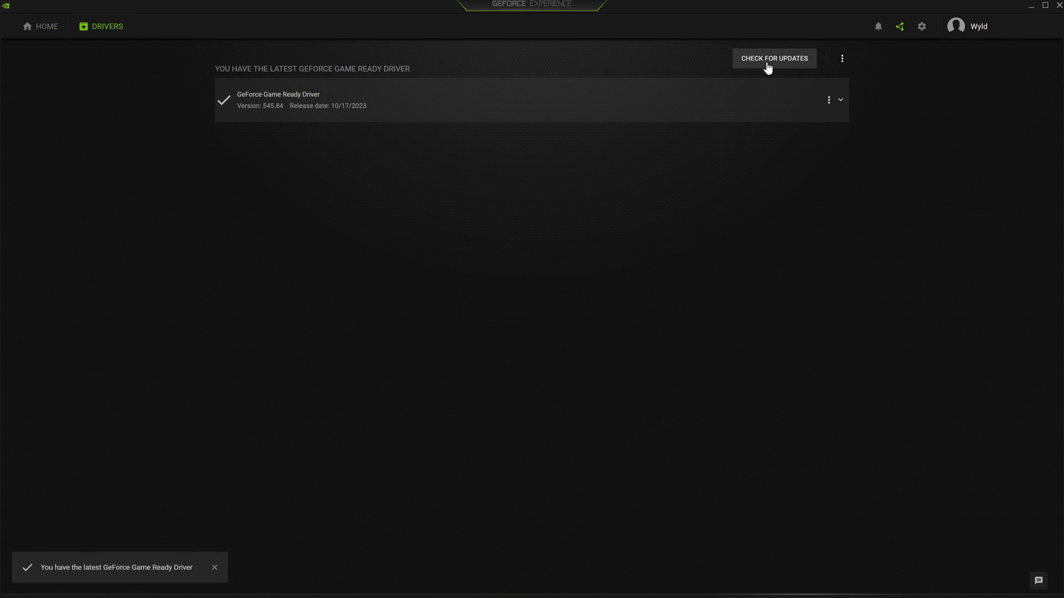
{"action": "mouse_move", "coordinate": [797, 97]}
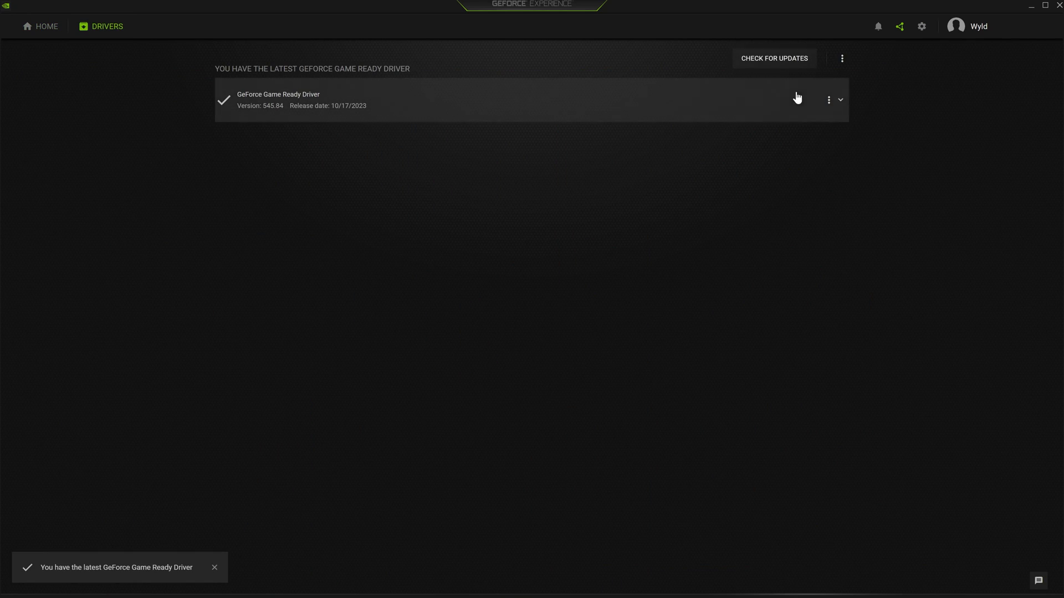
{"action": "left_click", "coordinate": [839, 100]}
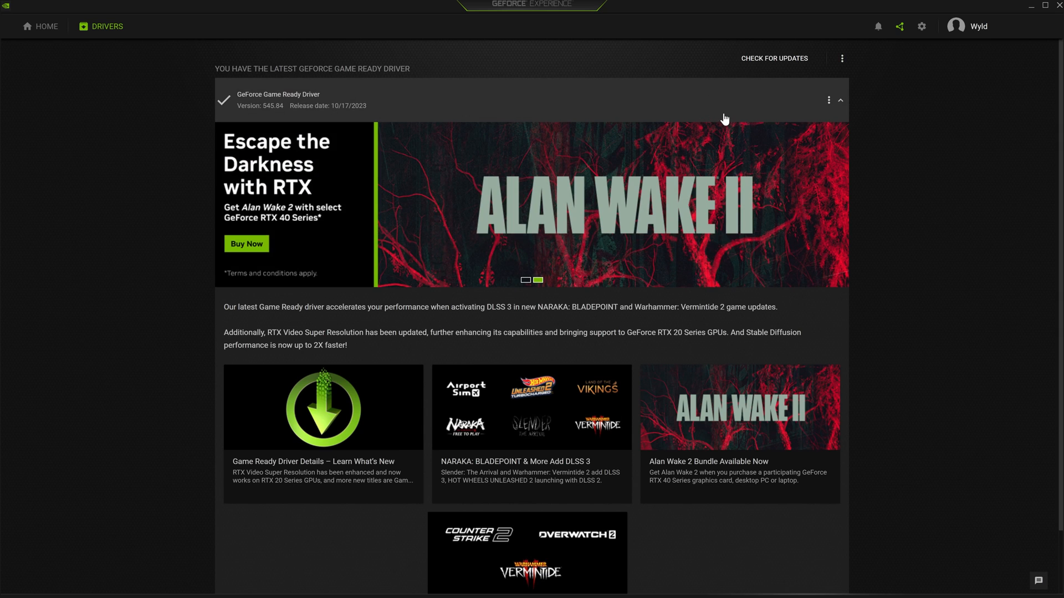
{"action": "mouse_move", "coordinate": [741, 121]}
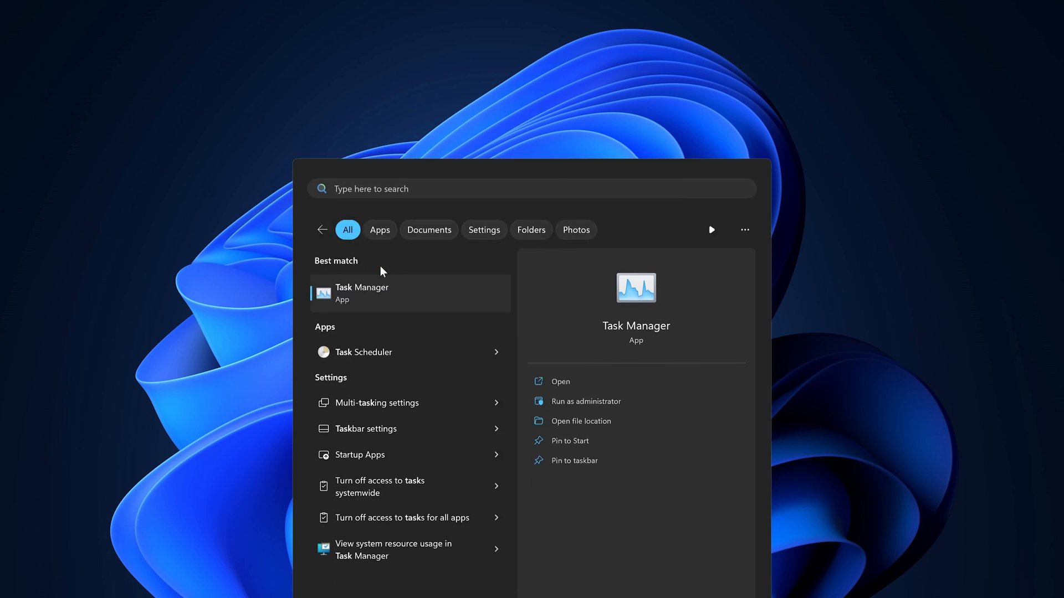
Open Task Manager's Startup apps list and review entries, leaving Battle.net.exe unchanged.
{"action": "left_click", "coordinate": [362, 292]}
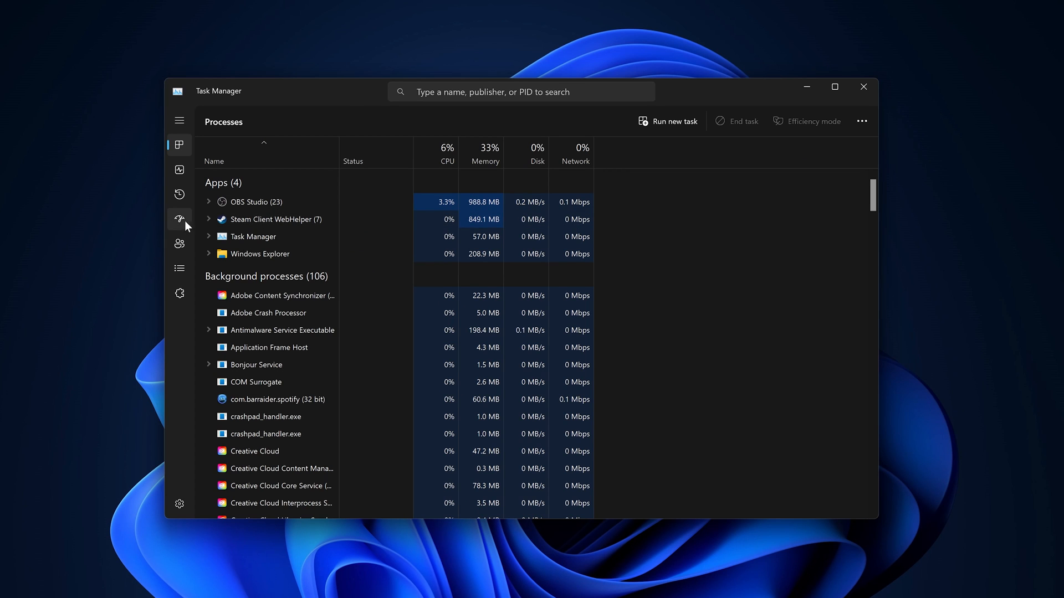
{"action": "left_click", "coordinate": [179, 219]}
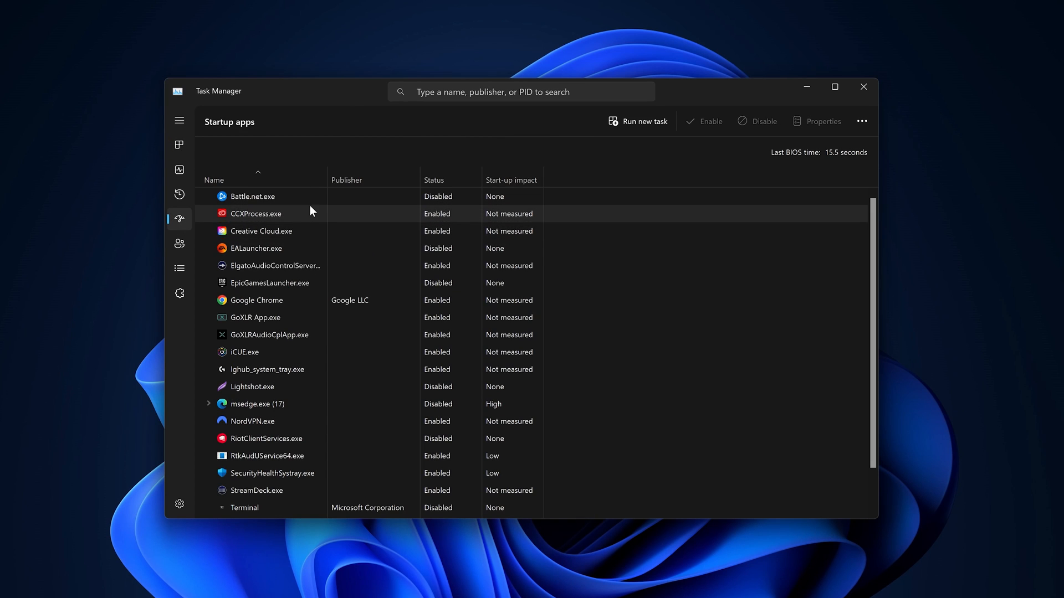
{"action": "mouse_move", "coordinate": [297, 317]}
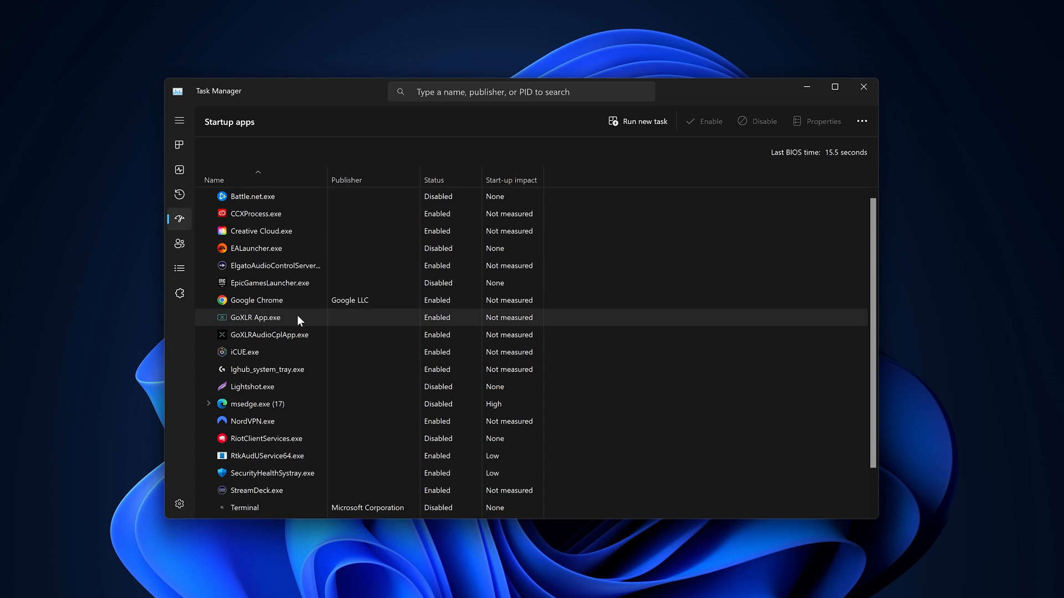
{"action": "left_click", "coordinate": [252, 196]}
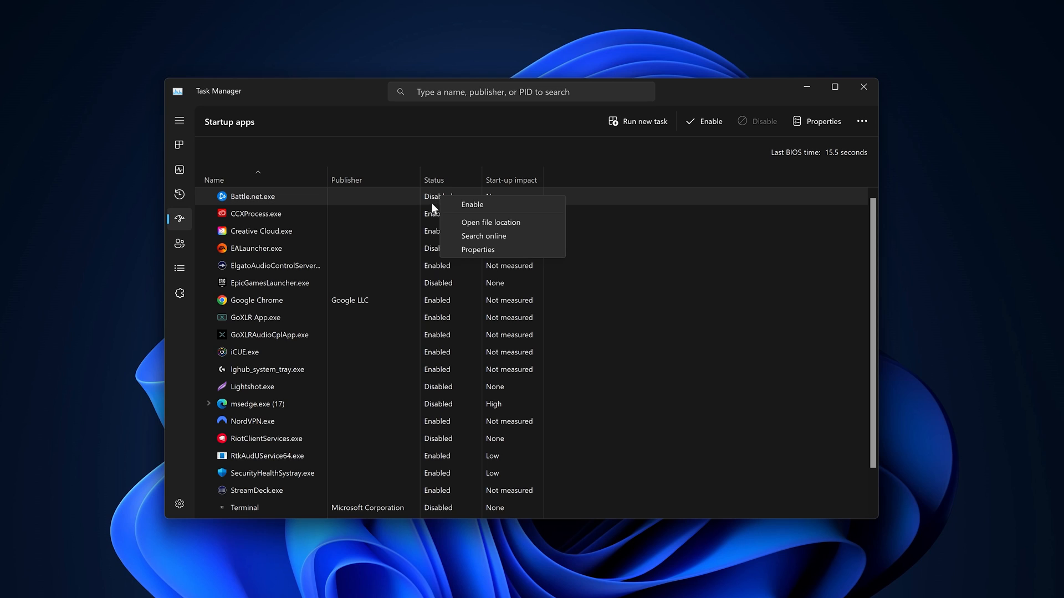
{"action": "left_click", "coordinate": [472, 205]}
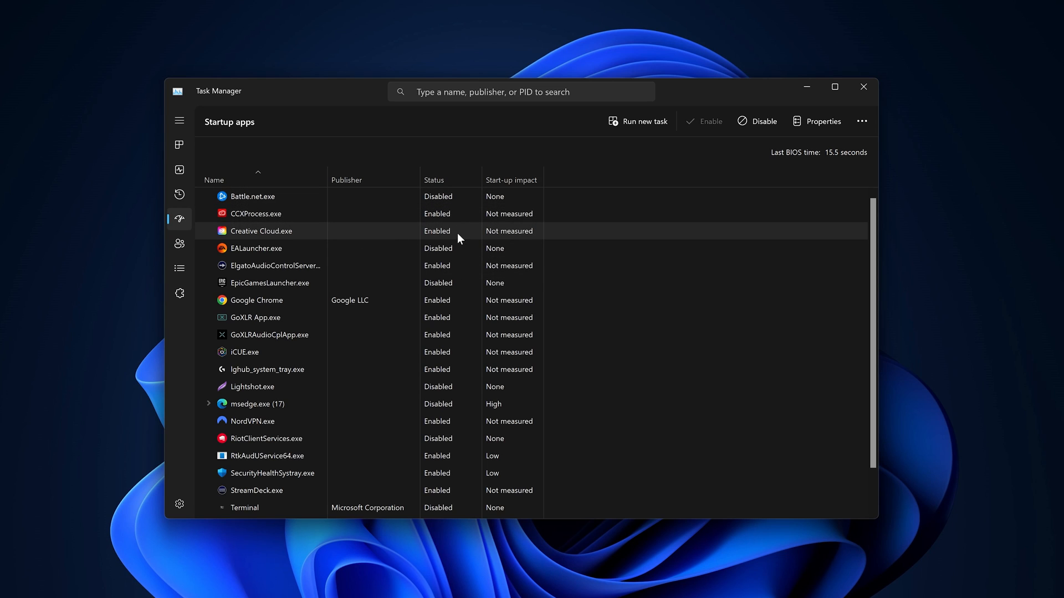
{"action": "scroll", "scroll_direction": "down", "scroll_amount": 3}
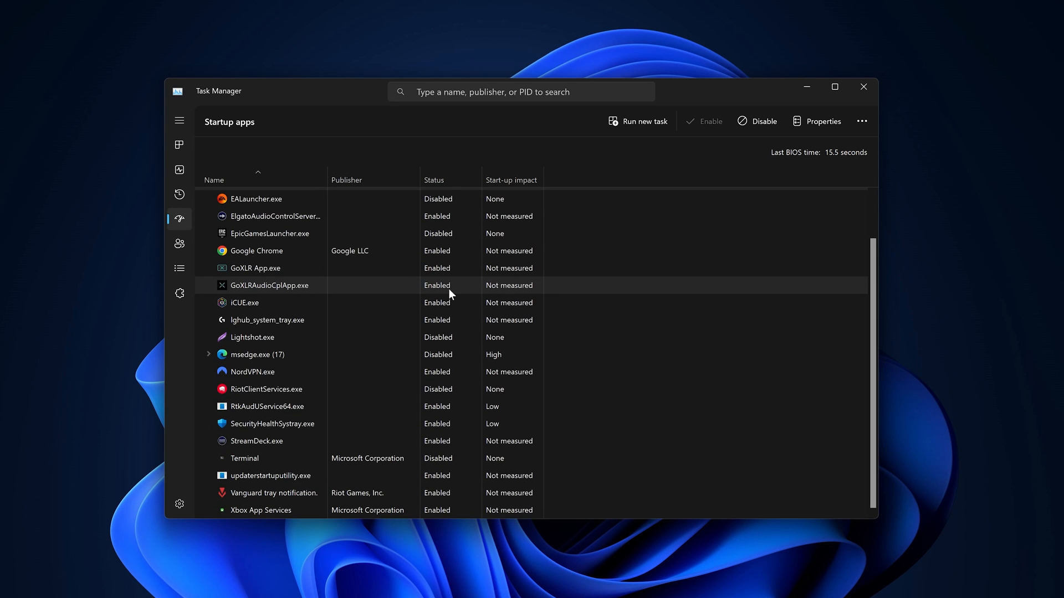
{"action": "mouse_move", "coordinate": [460, 320]}
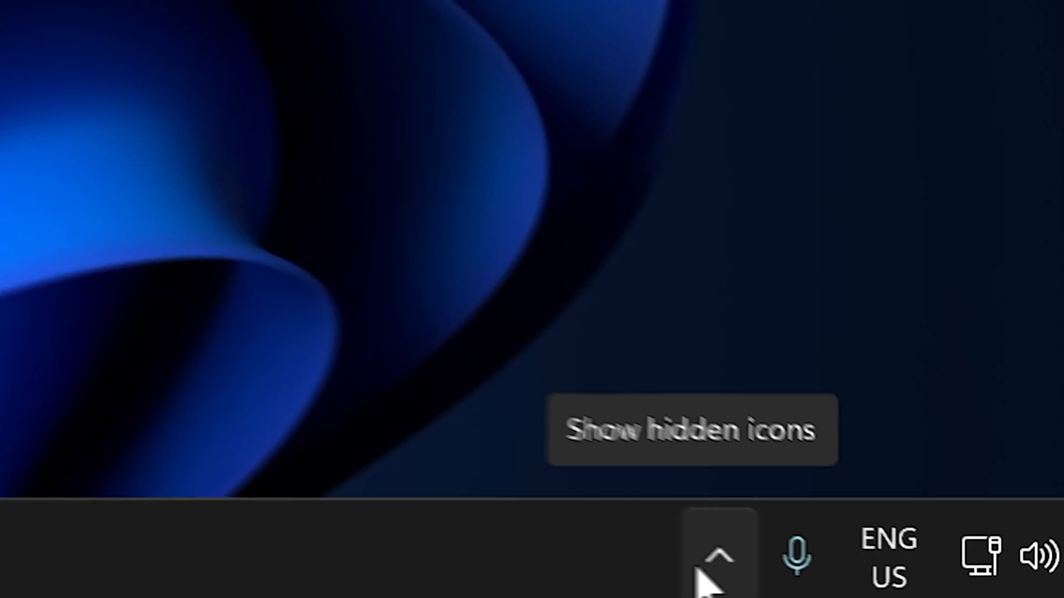
Reveal the hidden tray icons and quit G HUB from its tray menu.
{"action": "left_click", "coordinate": [716, 557]}
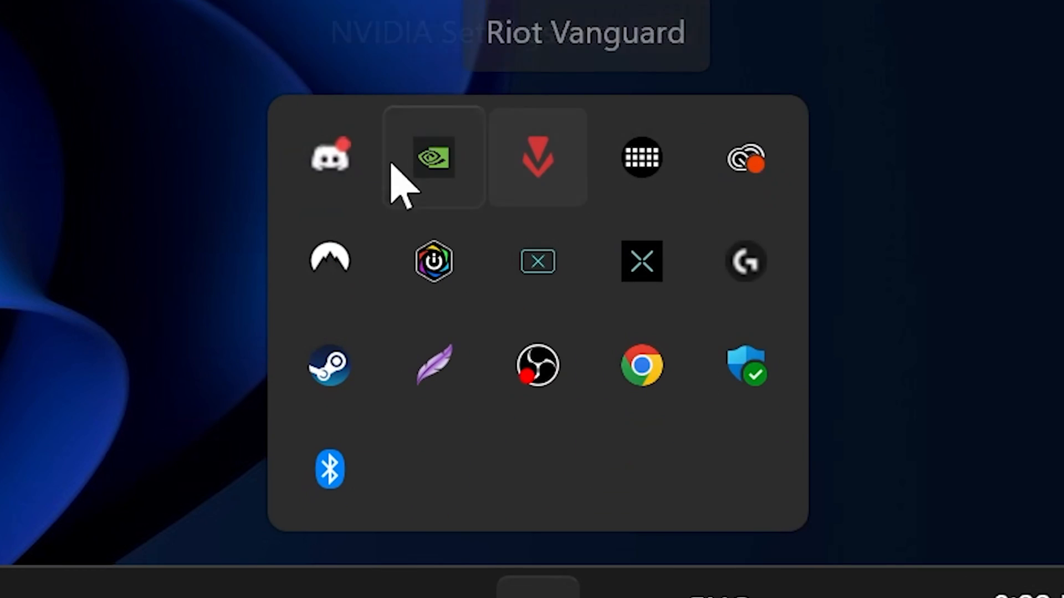
{"action": "mouse_move", "coordinate": [329, 158]}
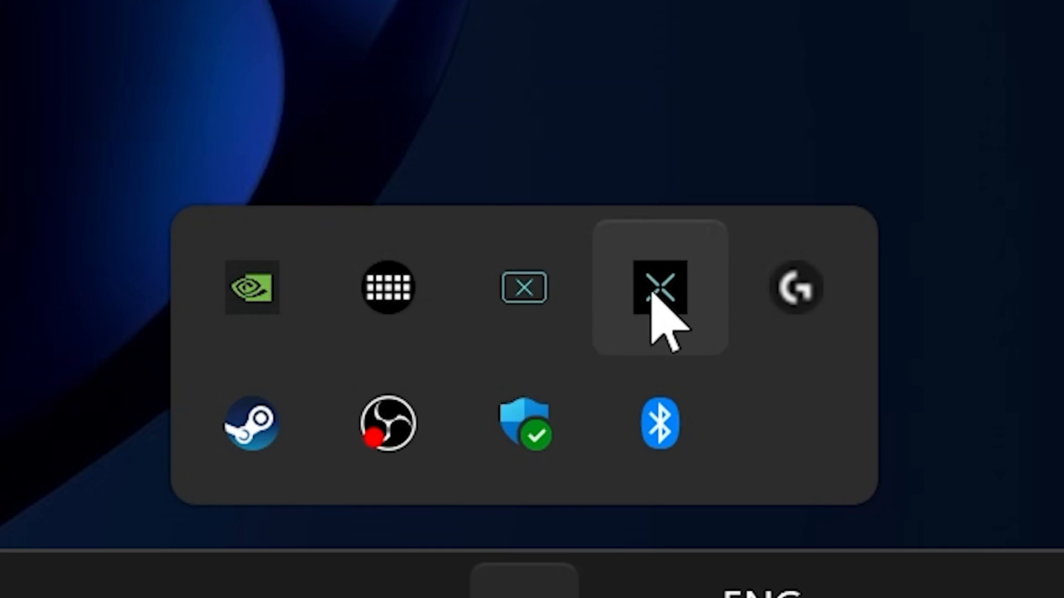
{"action": "right_click", "coordinate": [795, 288]}
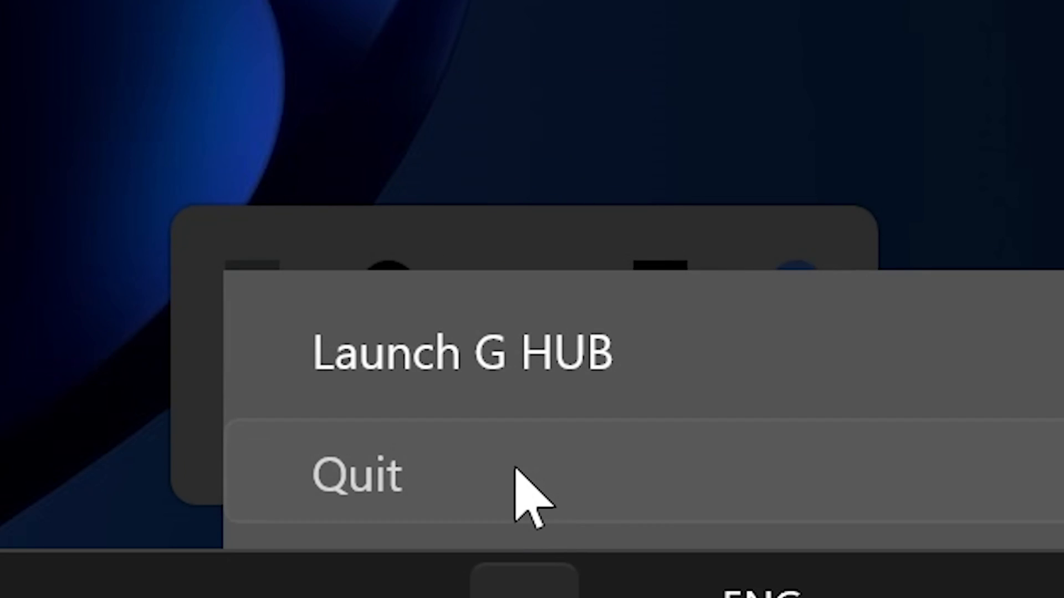
{"action": "left_click", "coordinate": [523, 475]}
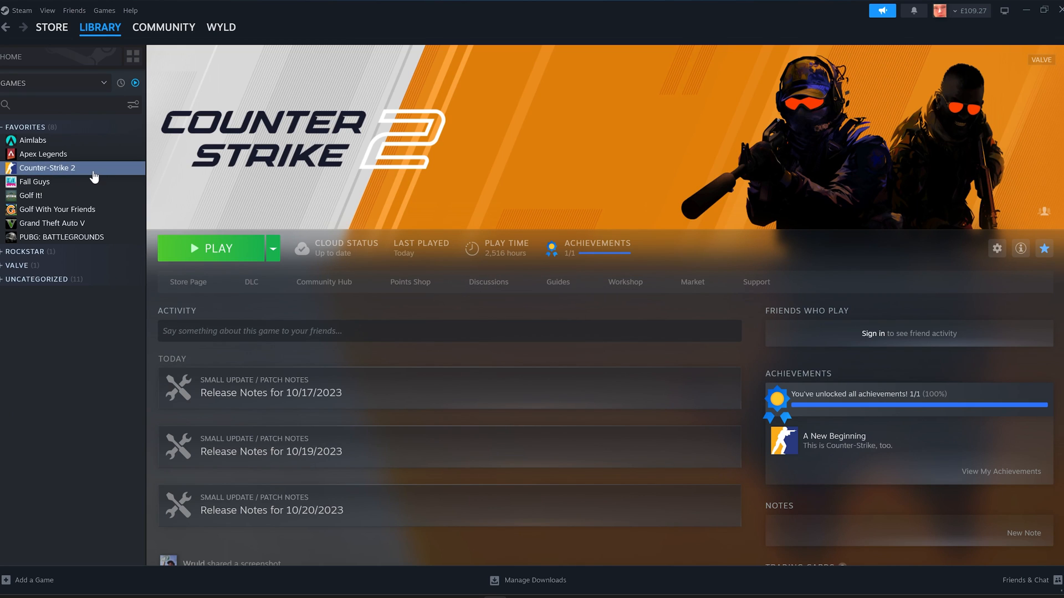
View Counter-Strike 2's Installed Files properties and cancel moving it off Local Drive (C:).
{"action": "right_click", "coordinate": [48, 168]}
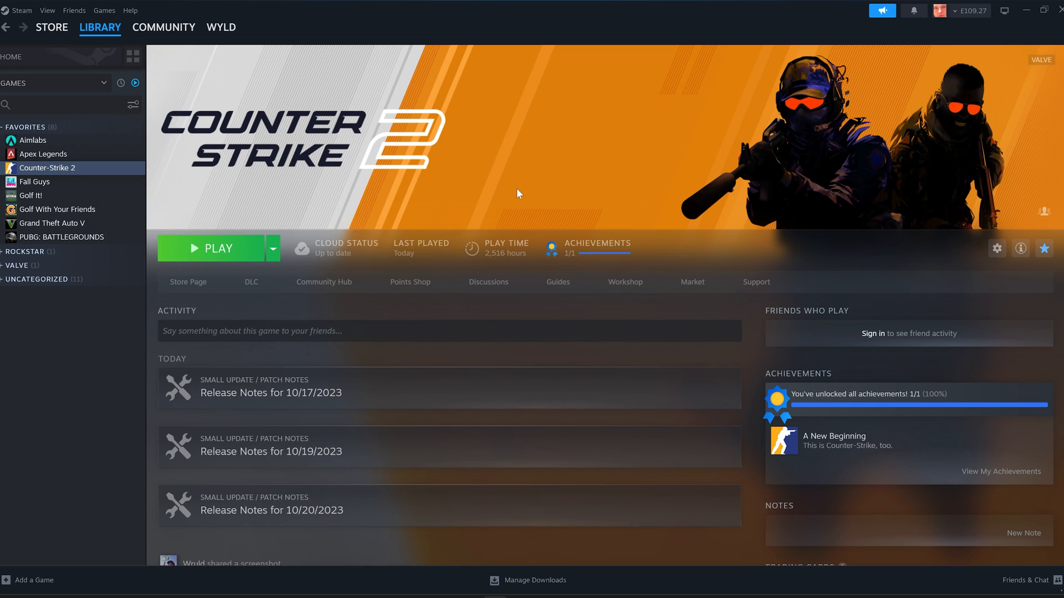
{"action": "mouse_move", "coordinate": [156, 184]}
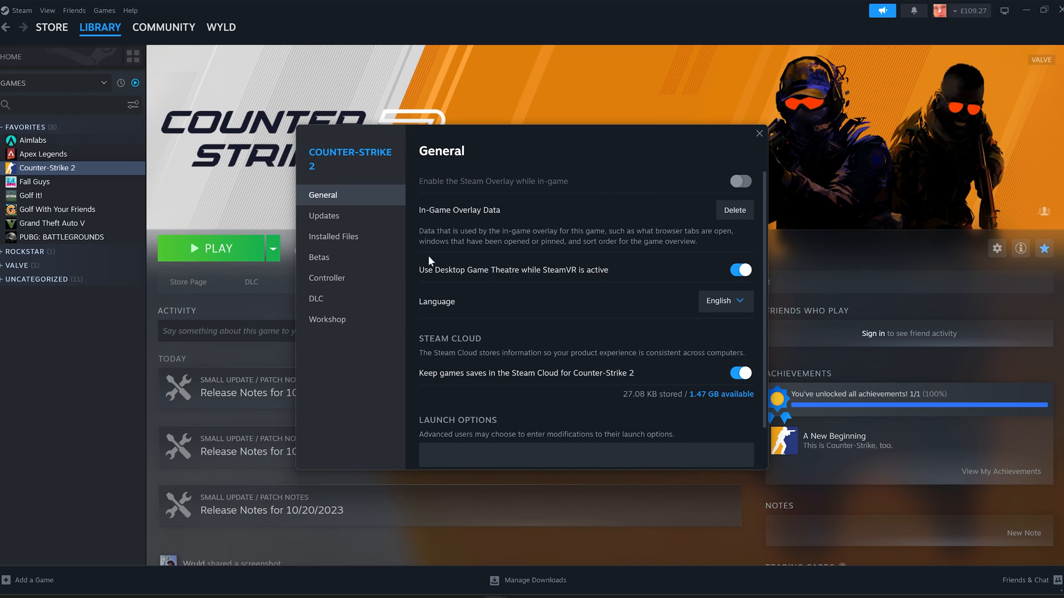
{"action": "left_click", "coordinate": [333, 236]}
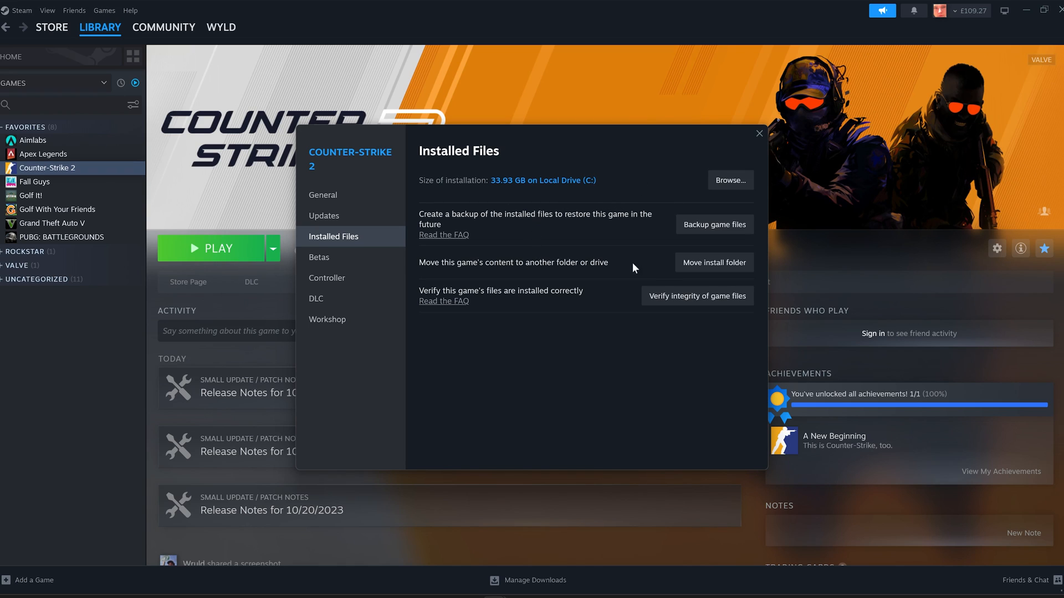
{"action": "left_click", "coordinate": [713, 262]}
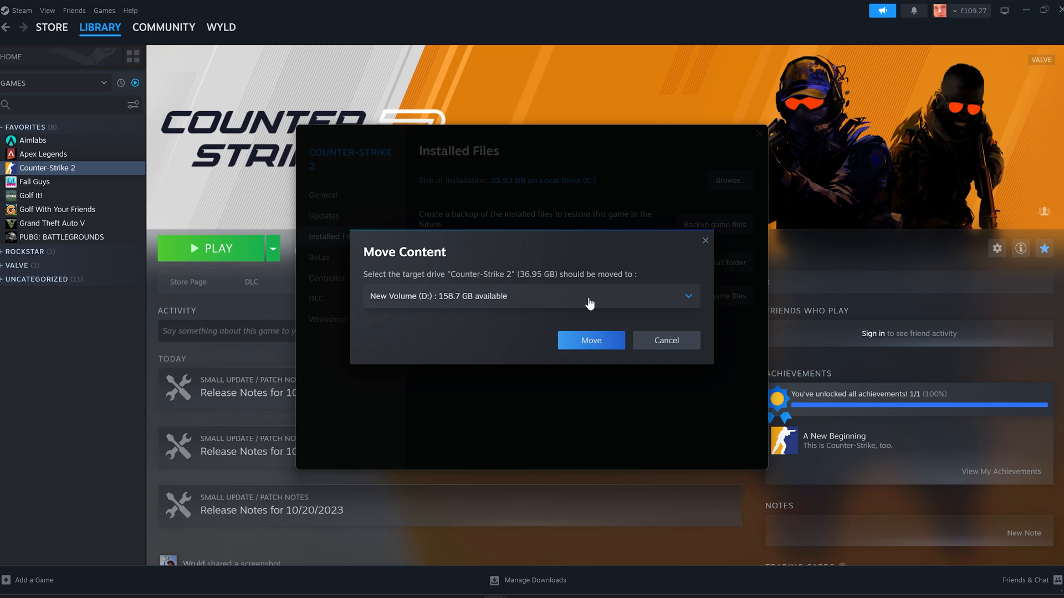
{"action": "left_click", "coordinate": [665, 339]}
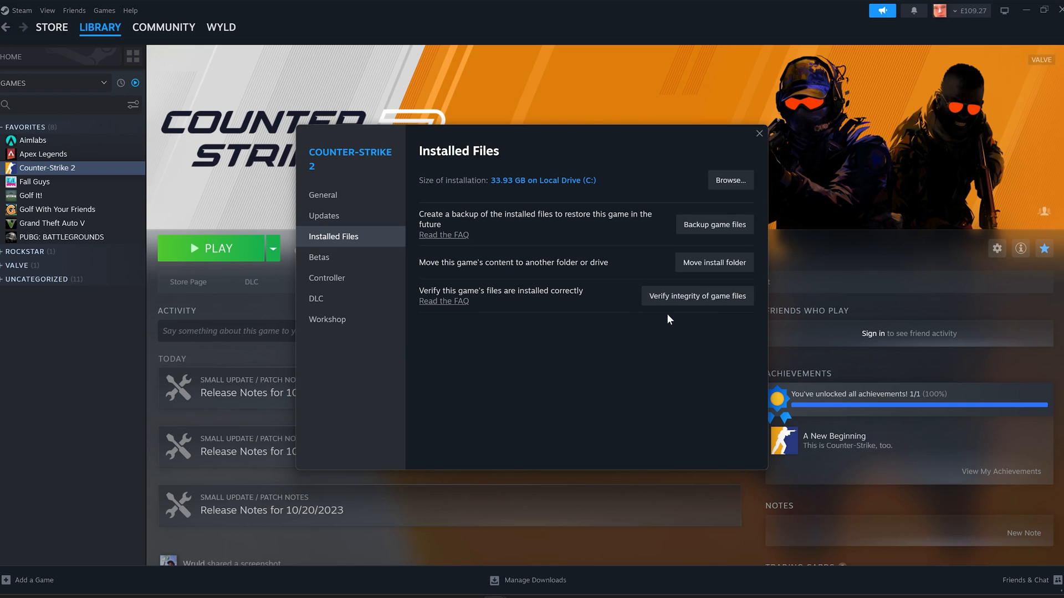
{"action": "mouse_move", "coordinate": [672, 312]}
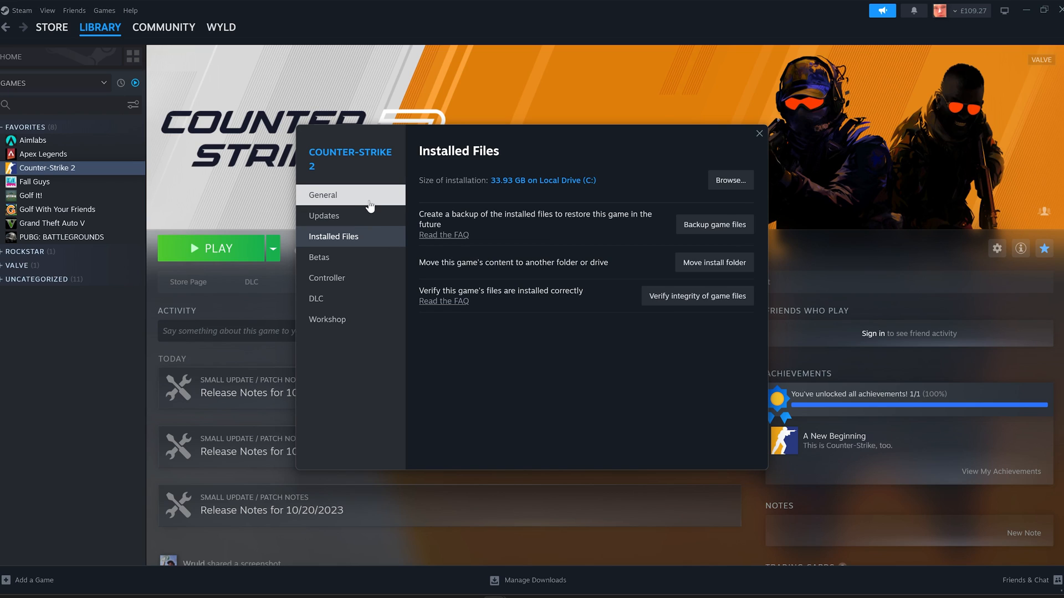
Enter 'high' in Counter-Strike 2's launch options, check the DLC list, and close properties.
{"action": "left_click", "coordinate": [322, 194]}
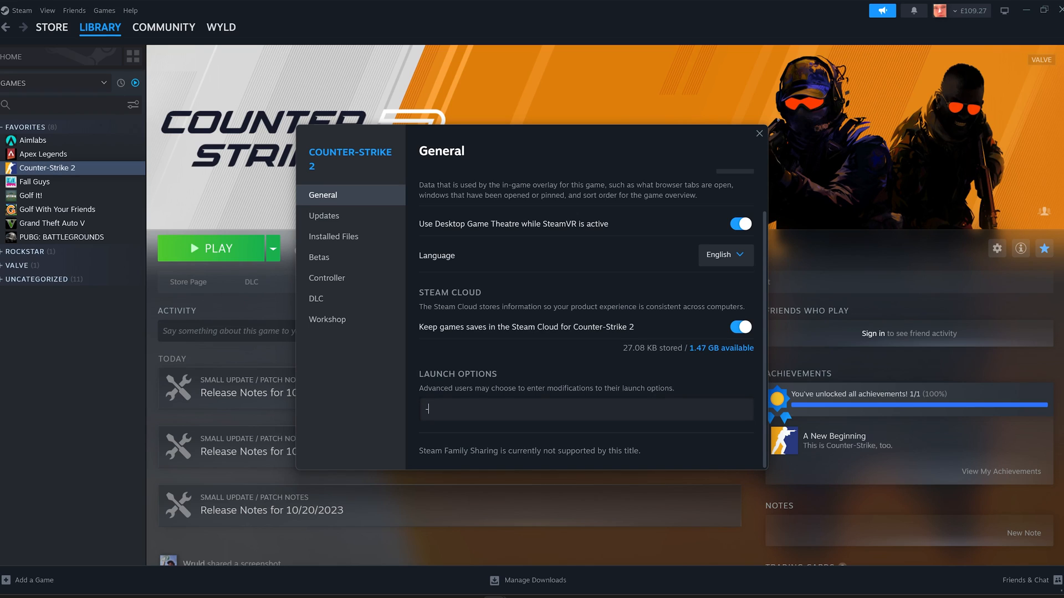
{"action": "type", "text": "high"}
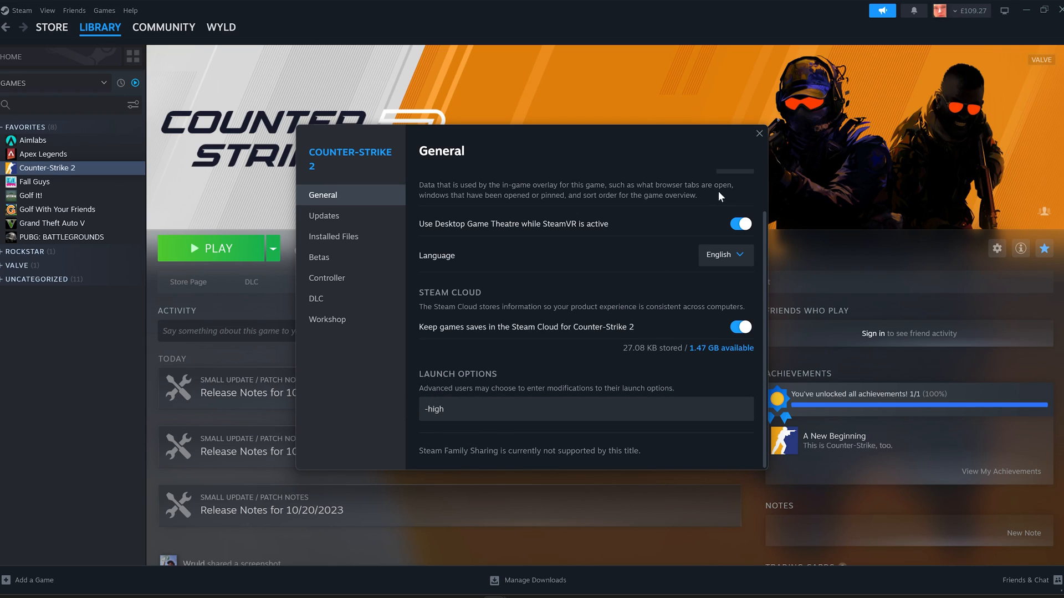
{"action": "mouse_move", "coordinate": [505, 329]}
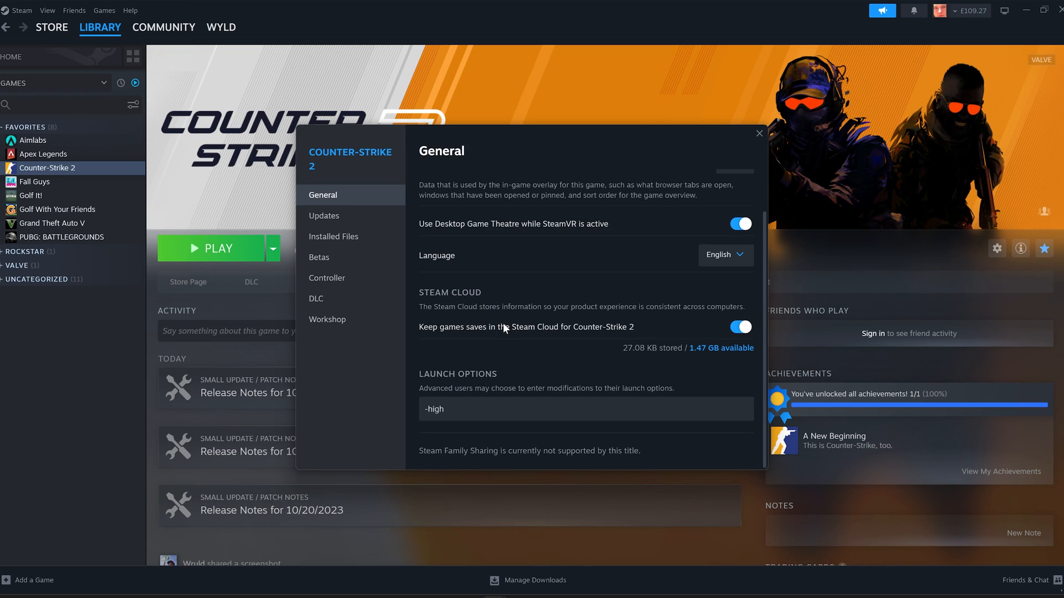
{"action": "left_click", "coordinate": [317, 299]}
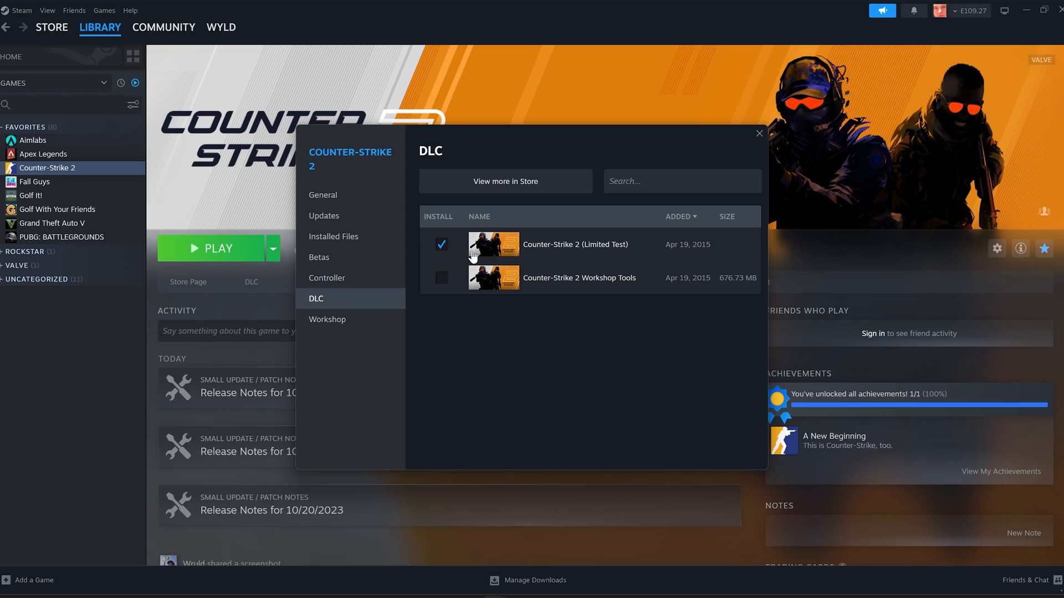
{"action": "mouse_move", "coordinate": [583, 245]}
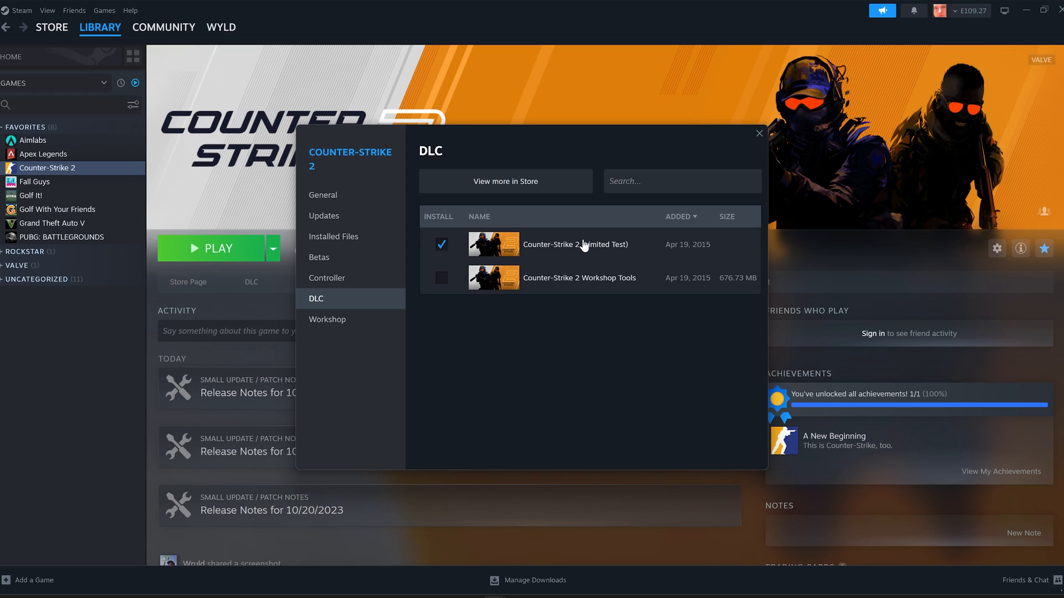
{"action": "mouse_move", "coordinate": [444, 256]}
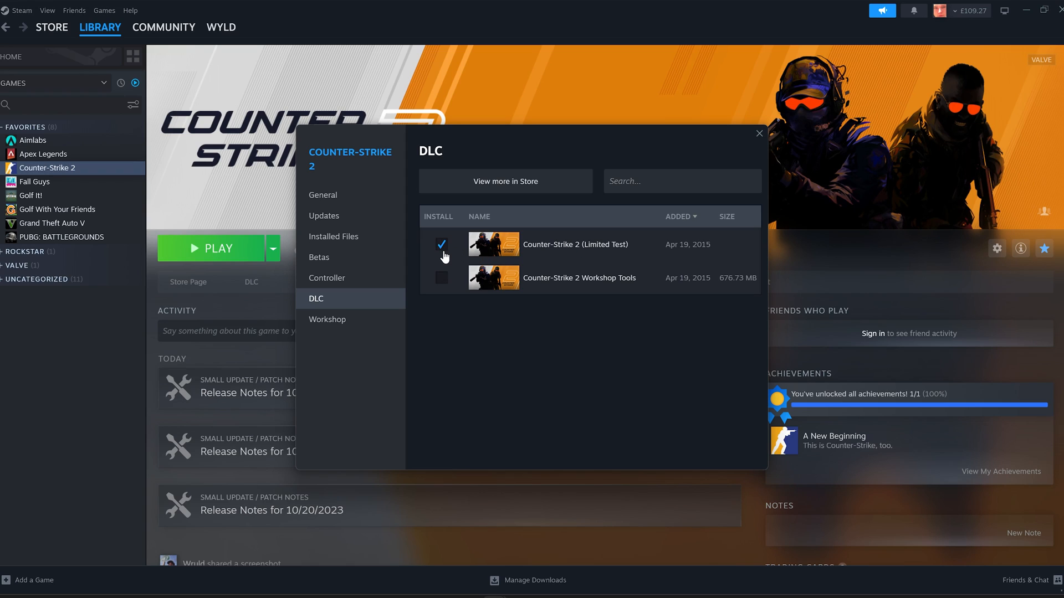
{"action": "left_click", "coordinate": [441, 245]}
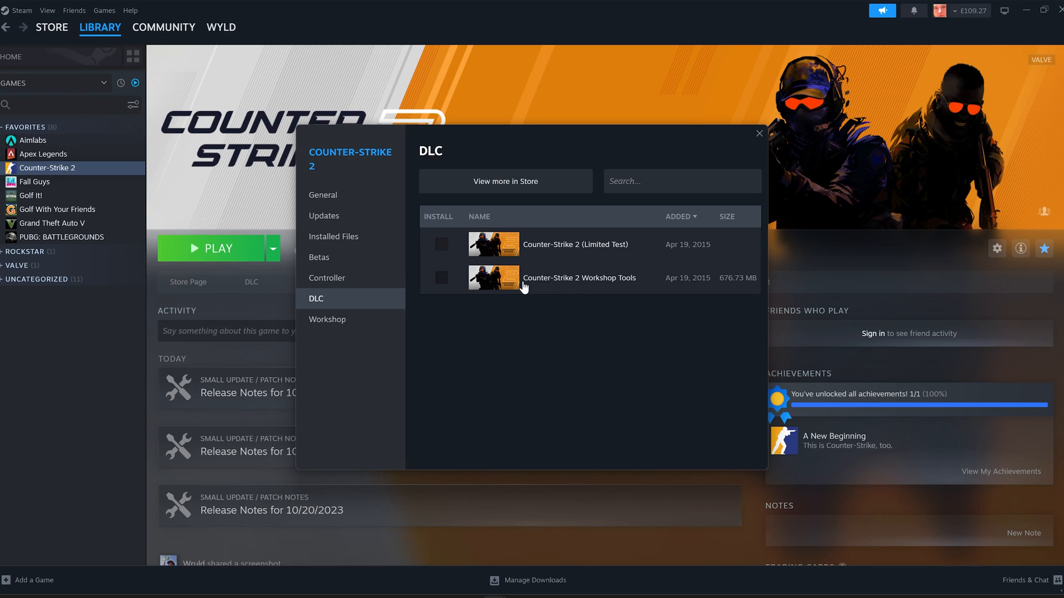
{"action": "mouse_move", "coordinate": [454, 292]}
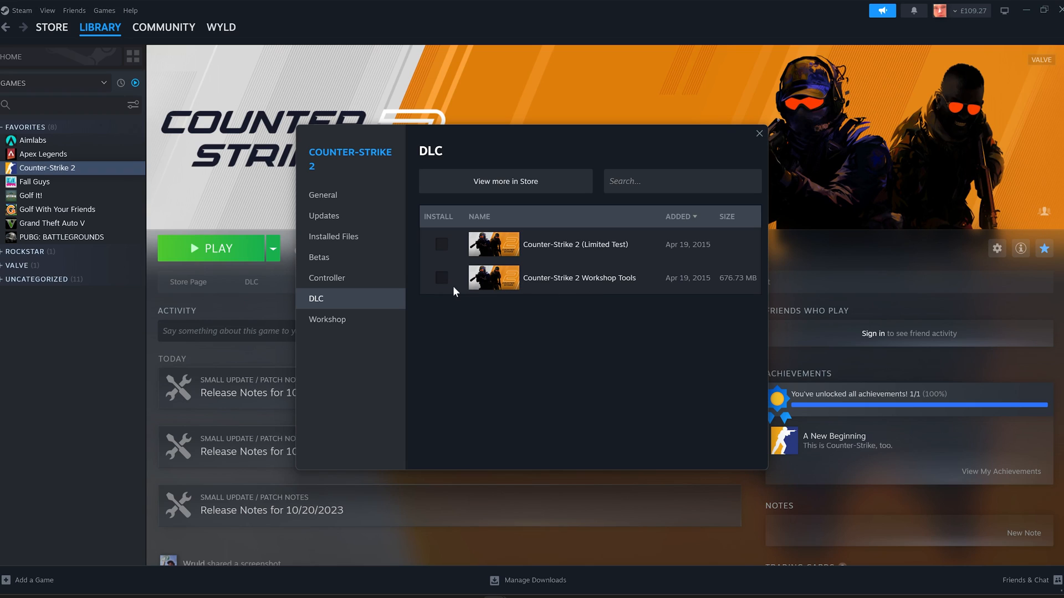
{"action": "mouse_move", "coordinate": [598, 293]}
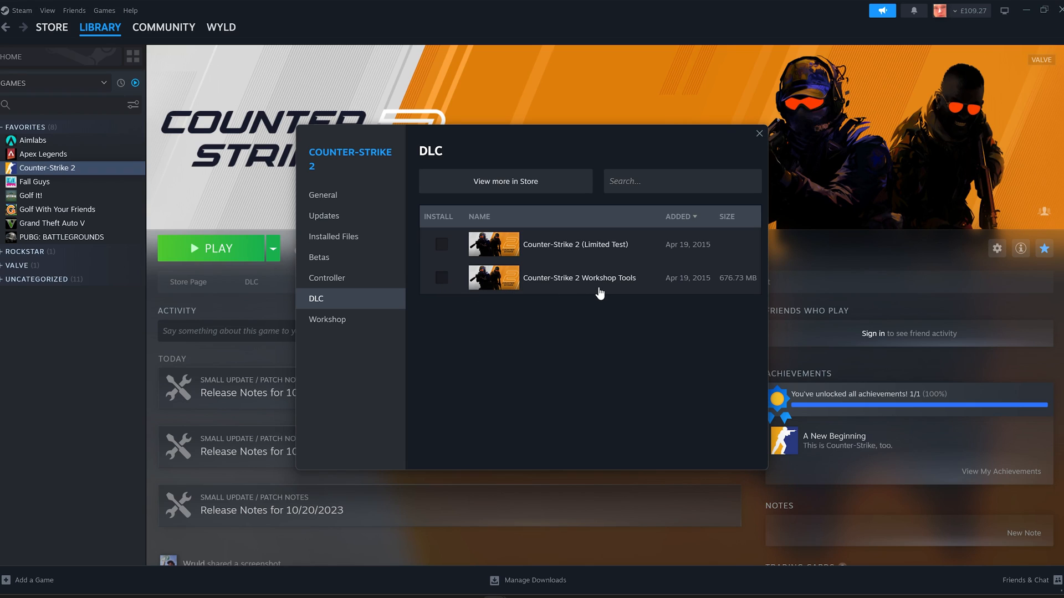
{"action": "mouse_move", "coordinate": [610, 285]}
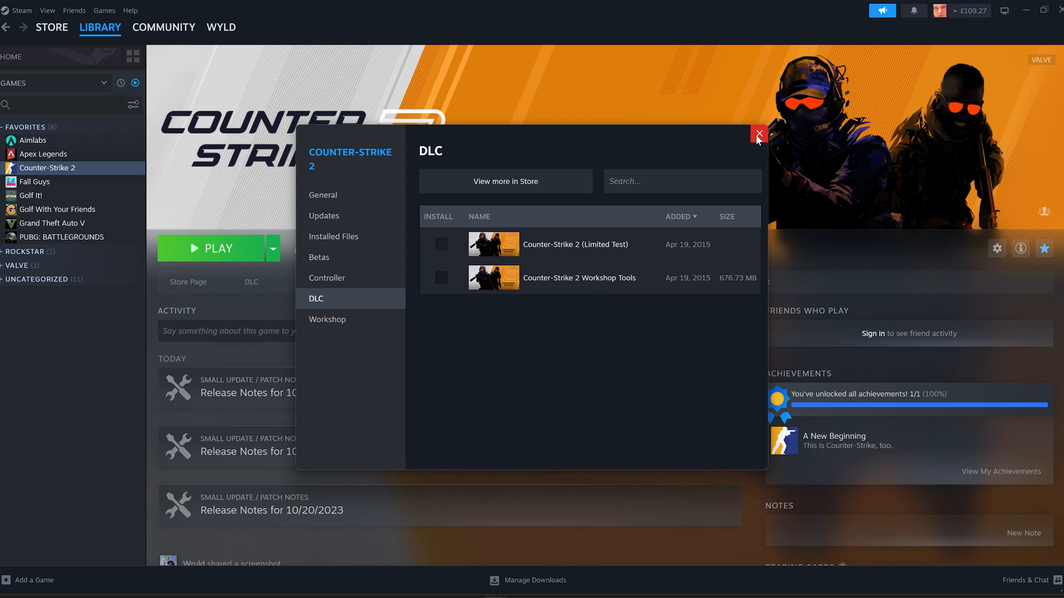
{"action": "left_click", "coordinate": [758, 133]}
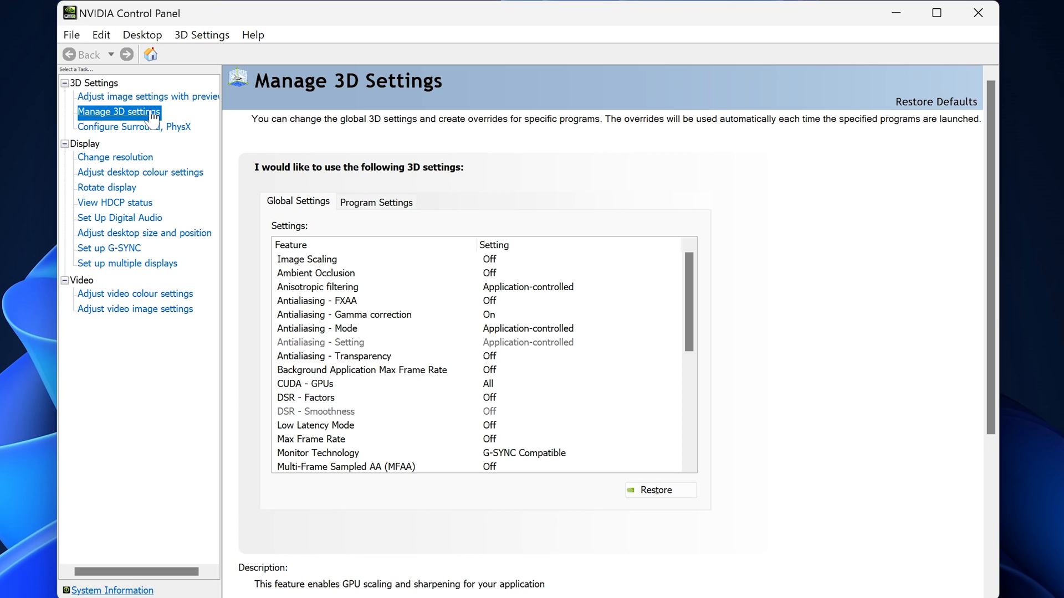
{"action": "mouse_move", "coordinate": [162, 122]}
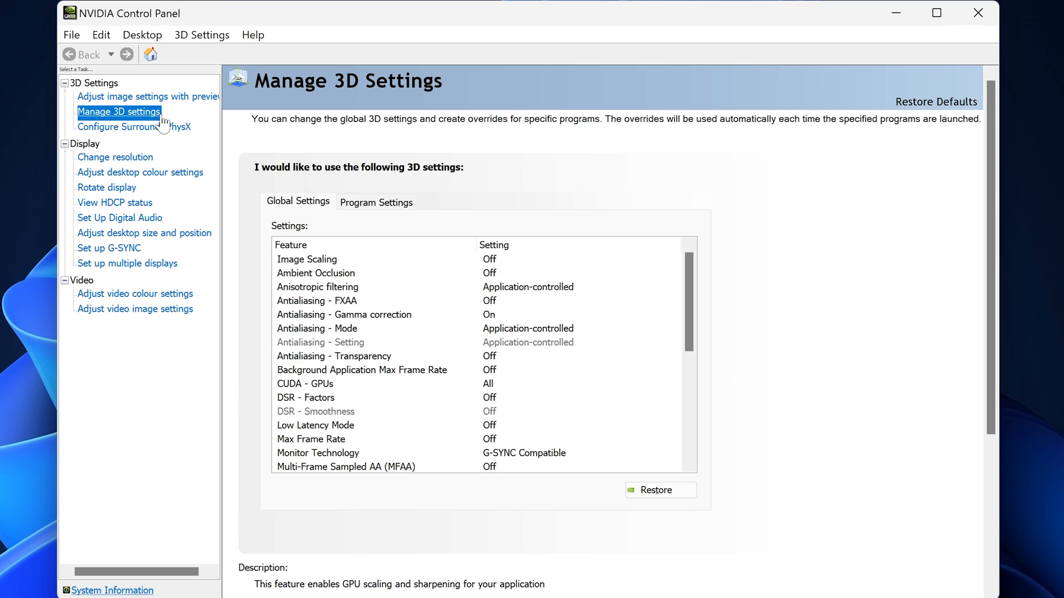
Add cs2.exe as a new program profile under Manage 3D Settings' Program Settings.
{"action": "left_click", "coordinate": [375, 200]}
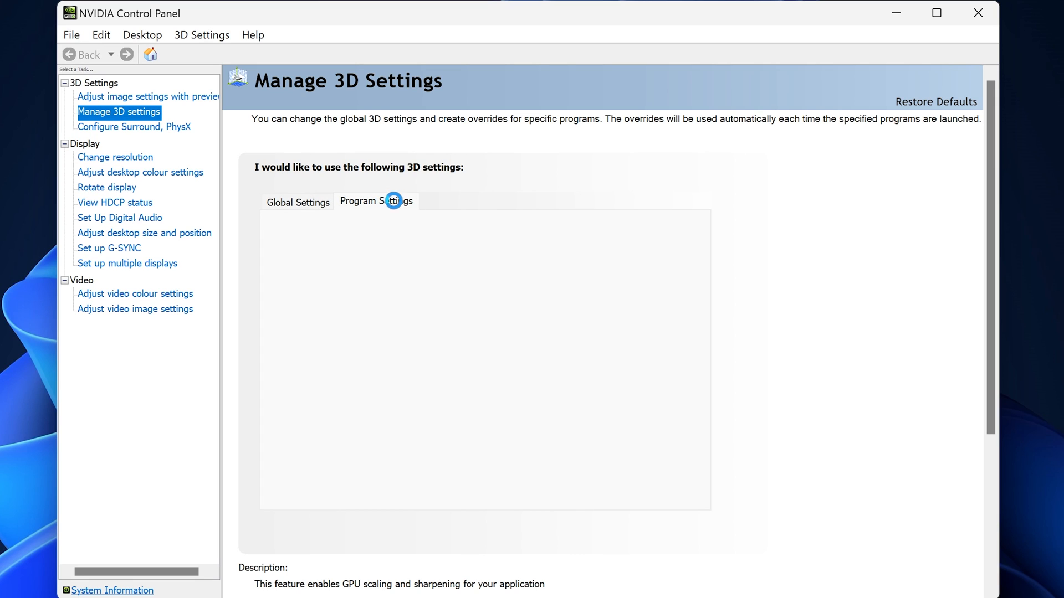
{"action": "left_click", "coordinate": [363, 244]}
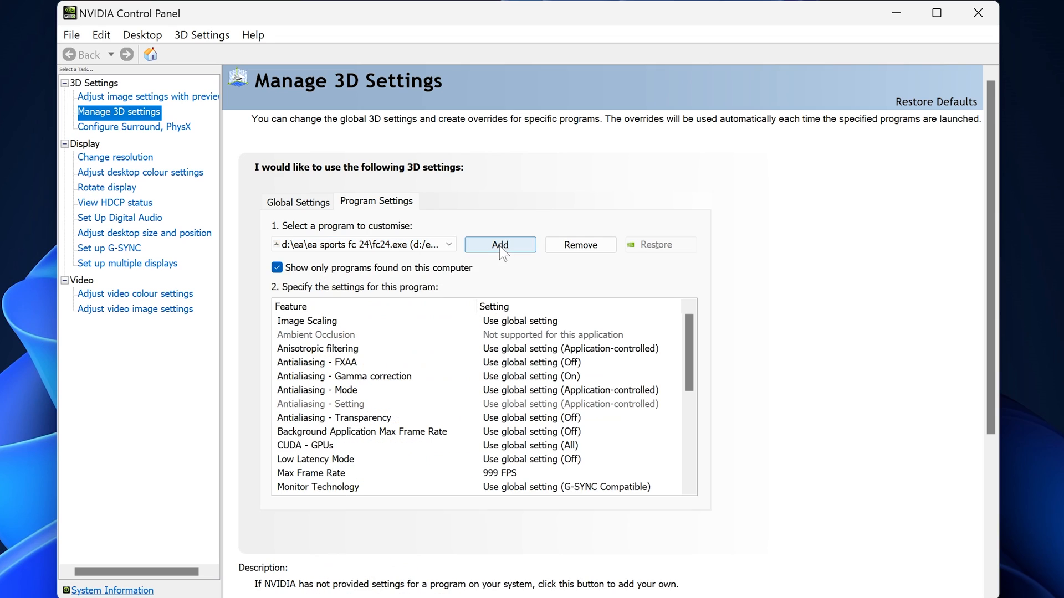
{"action": "left_click", "coordinate": [499, 245]}
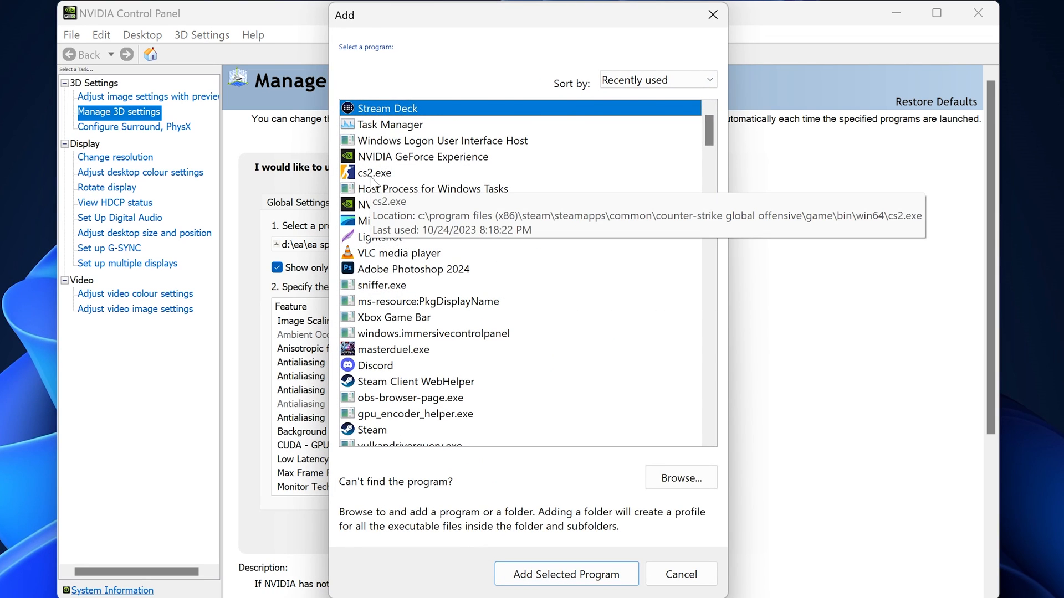
{"action": "left_click", "coordinate": [375, 173]}
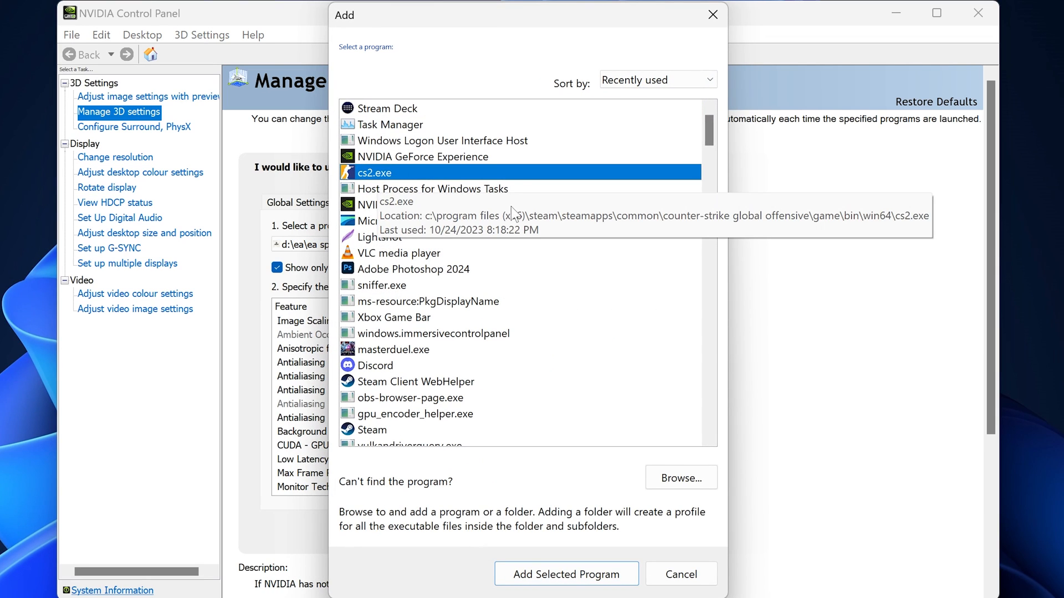
{"action": "left_click", "coordinate": [566, 574]}
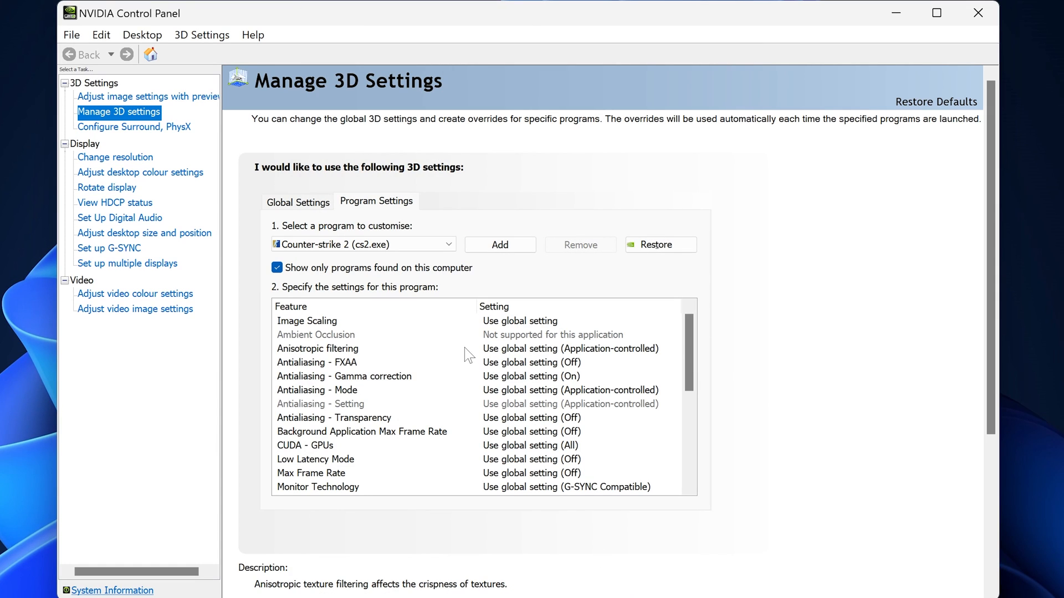
Set antialiasing Application-controlled, power Prefer maximum performance, texture filtering High performance.
{"action": "left_click", "coordinate": [320, 348]}
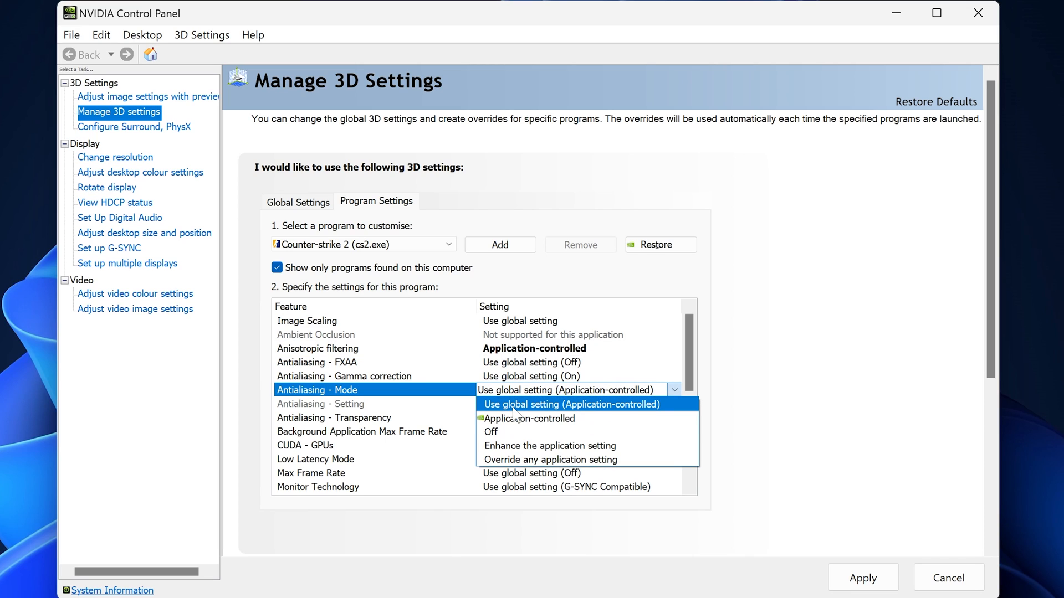
{"action": "left_click", "coordinate": [532, 419]}
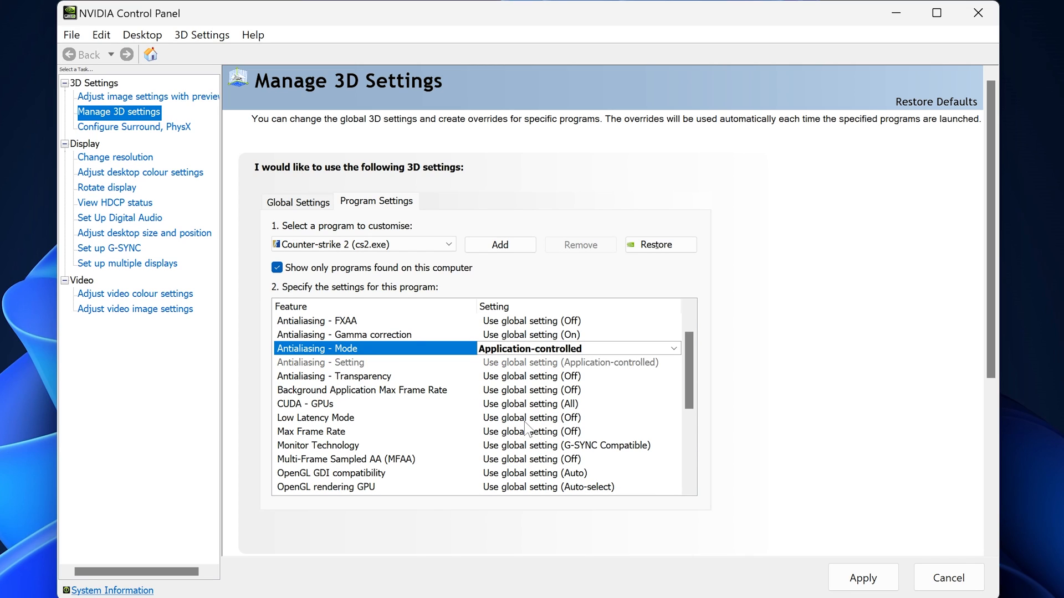
{"action": "left_click", "coordinate": [672, 418]}
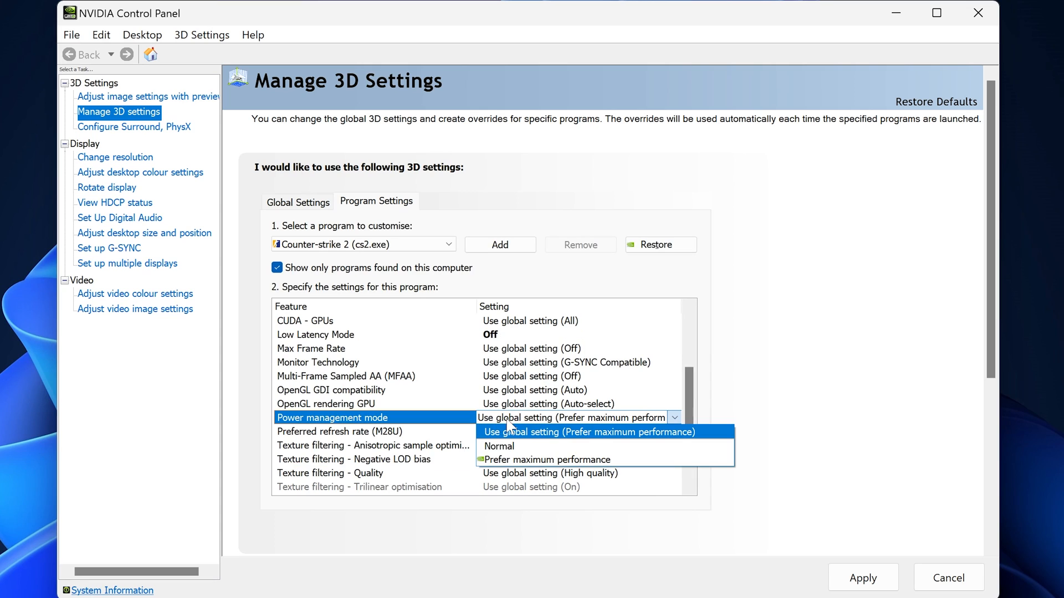
{"action": "left_click", "coordinate": [547, 459]}
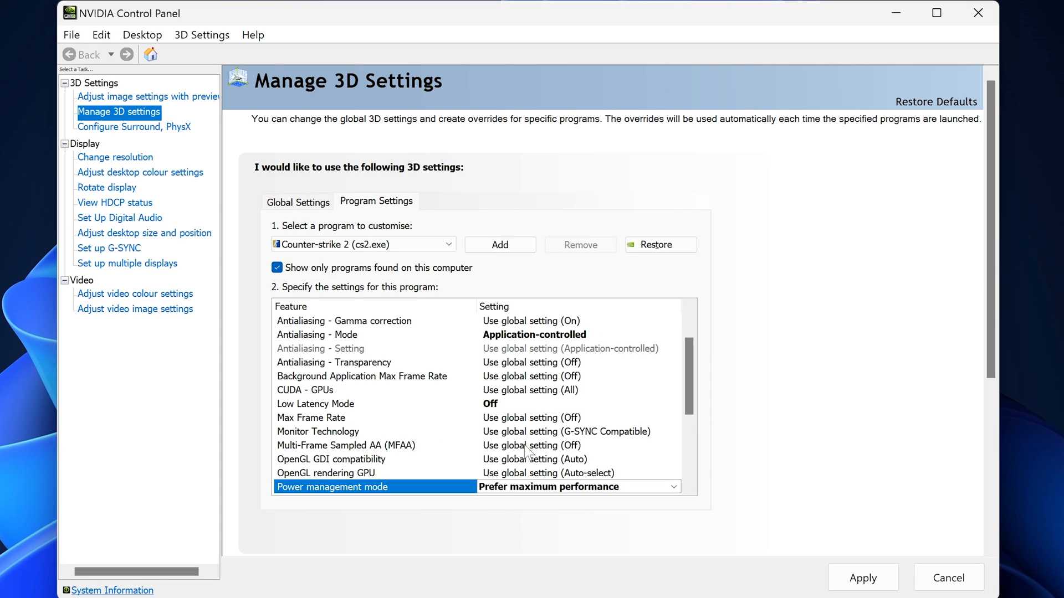
{"action": "left_click", "coordinate": [673, 389]}
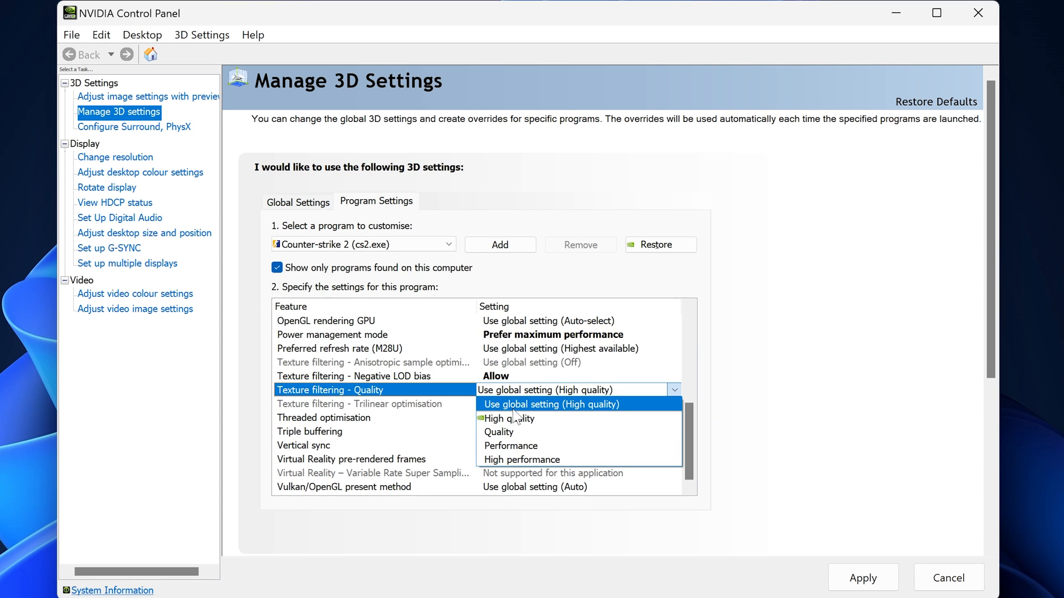
{"action": "left_click", "coordinate": [510, 445]}
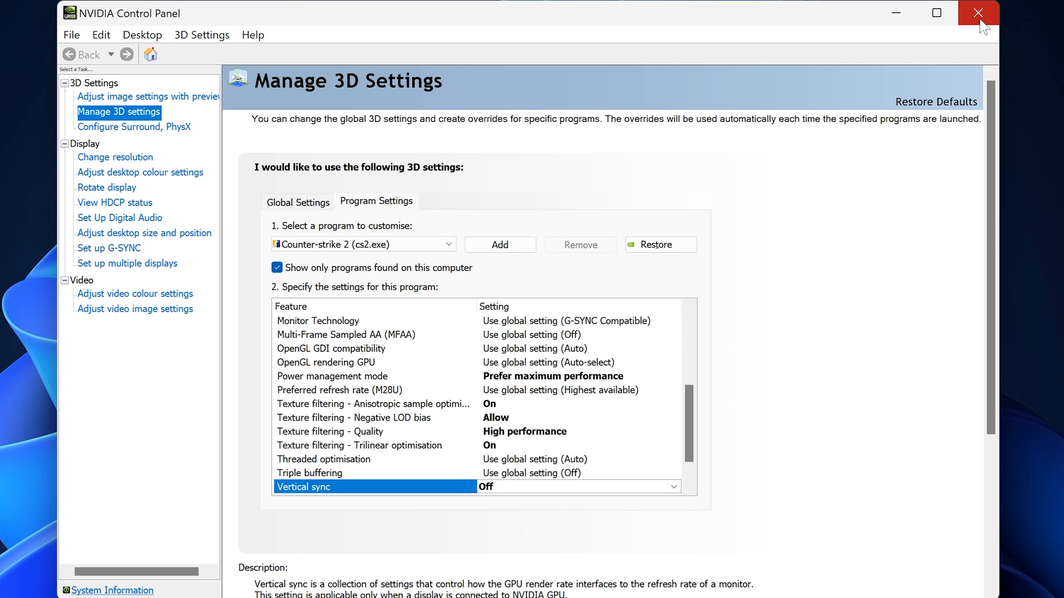
{"action": "left_click", "coordinate": [978, 12]}
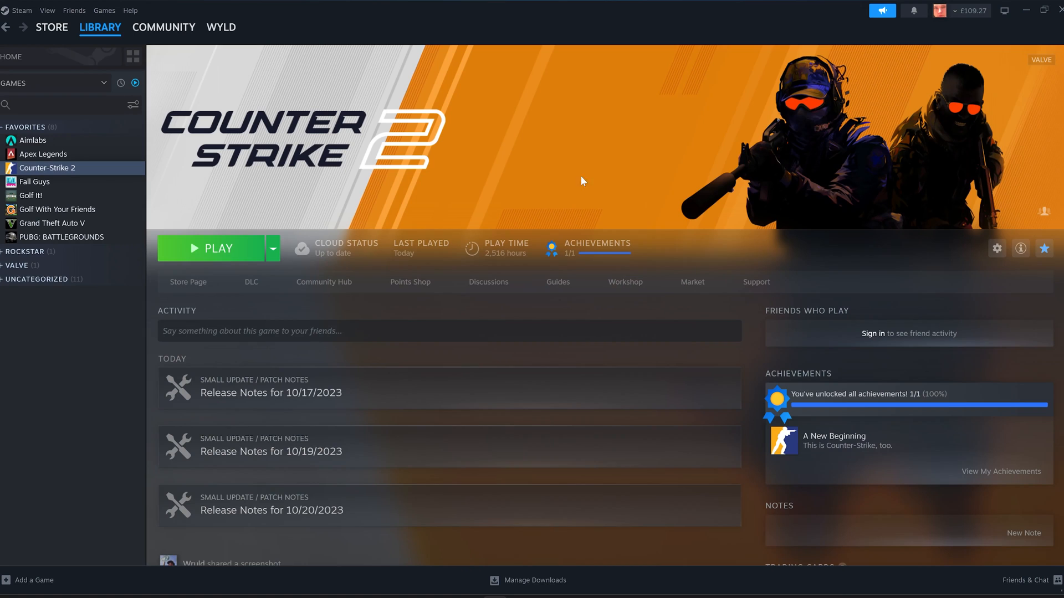
{"action": "mouse_move", "coordinate": [236, 263]}
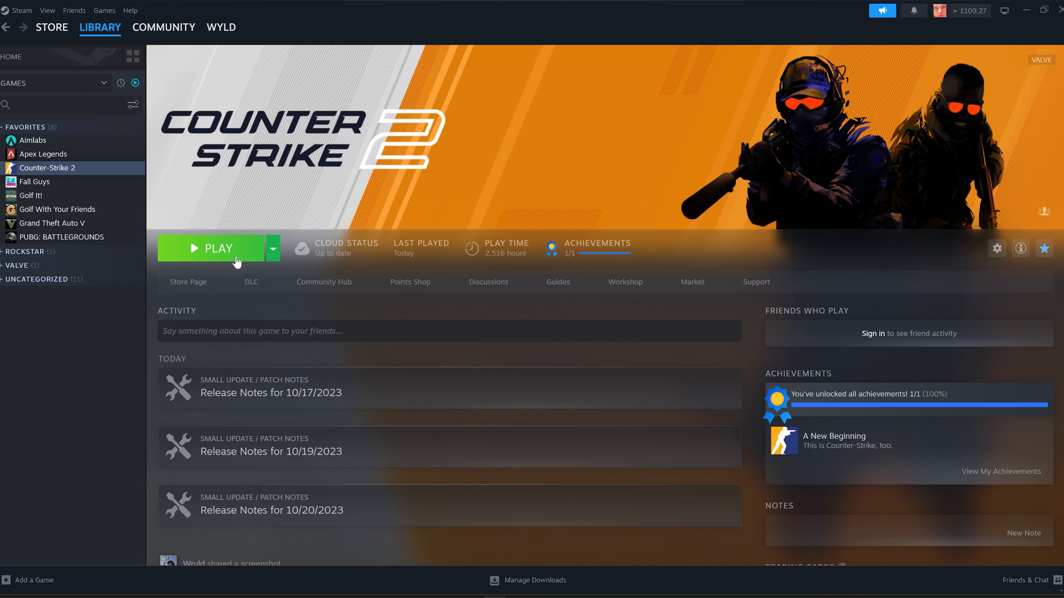
Launch Counter-Strike 2 and keep Enable Developer Console set to Yes in Game settings.
{"action": "left_click", "coordinate": [218, 248]}
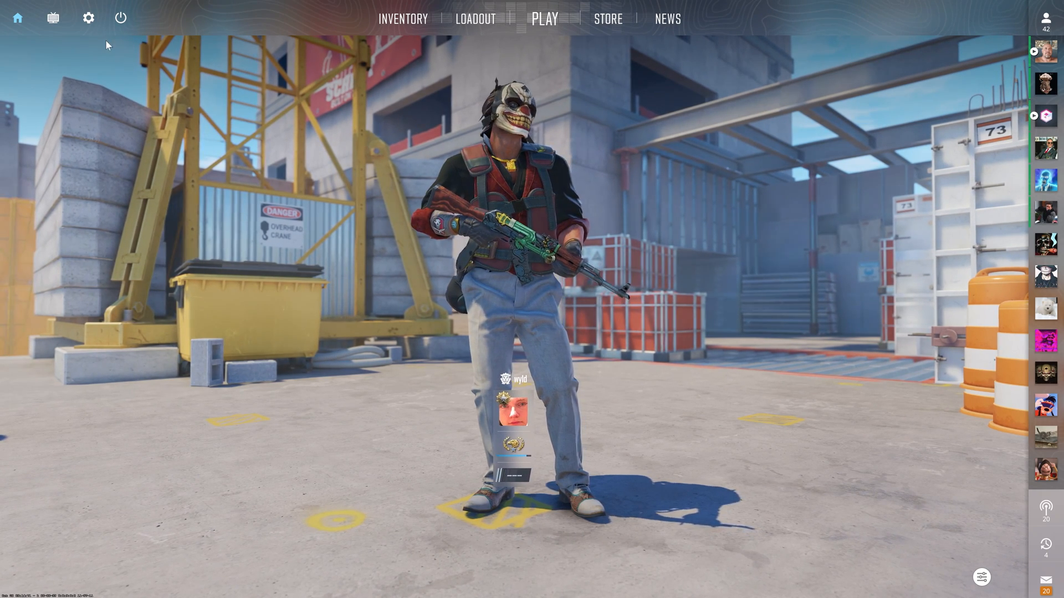
{"action": "left_click", "coordinate": [88, 17]}
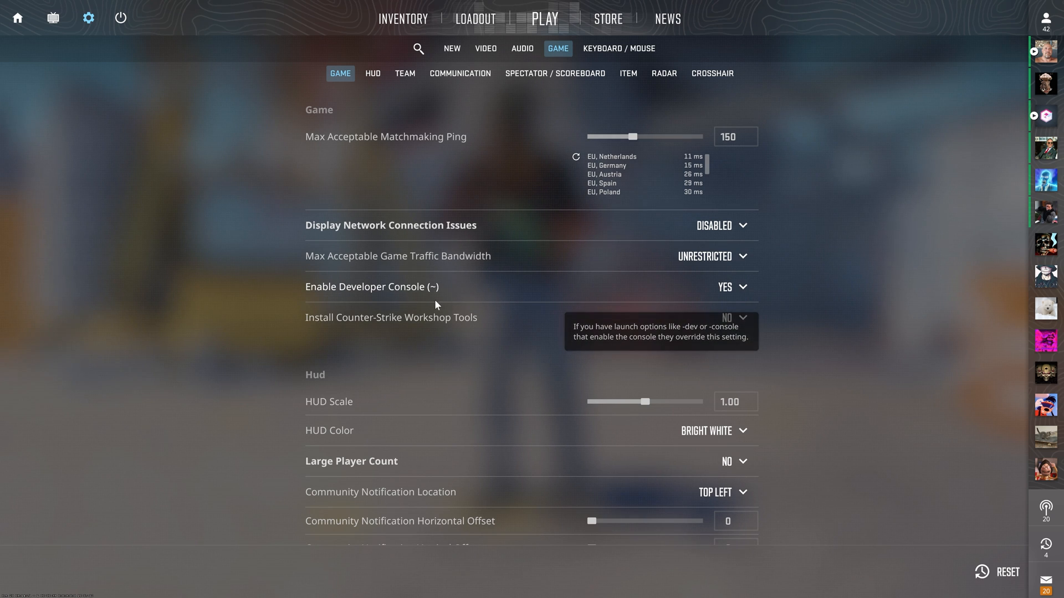
{"action": "left_click", "coordinate": [731, 287]}
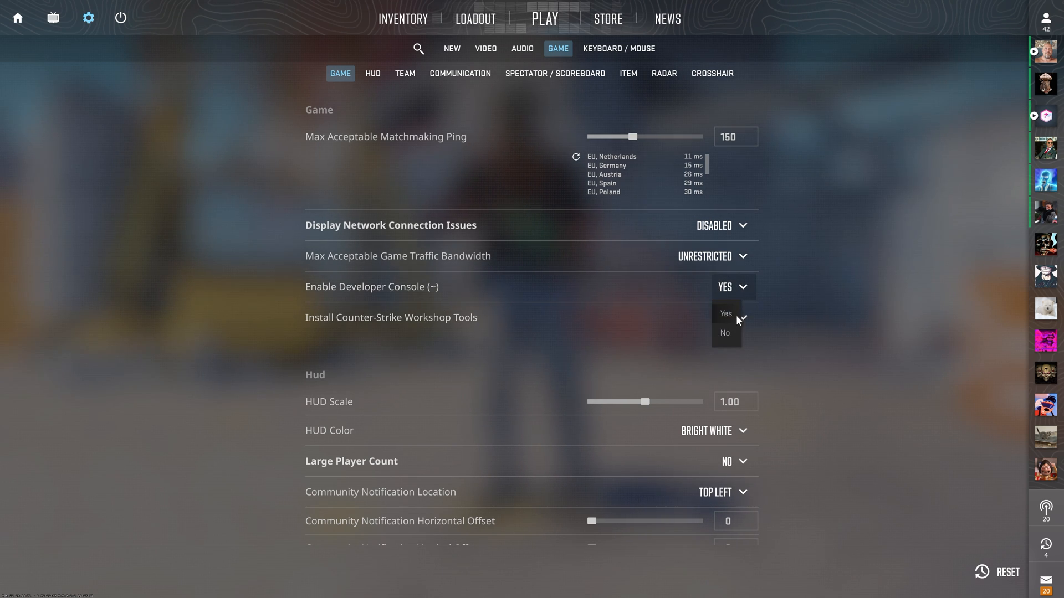
{"action": "left_click", "coordinate": [725, 333]}
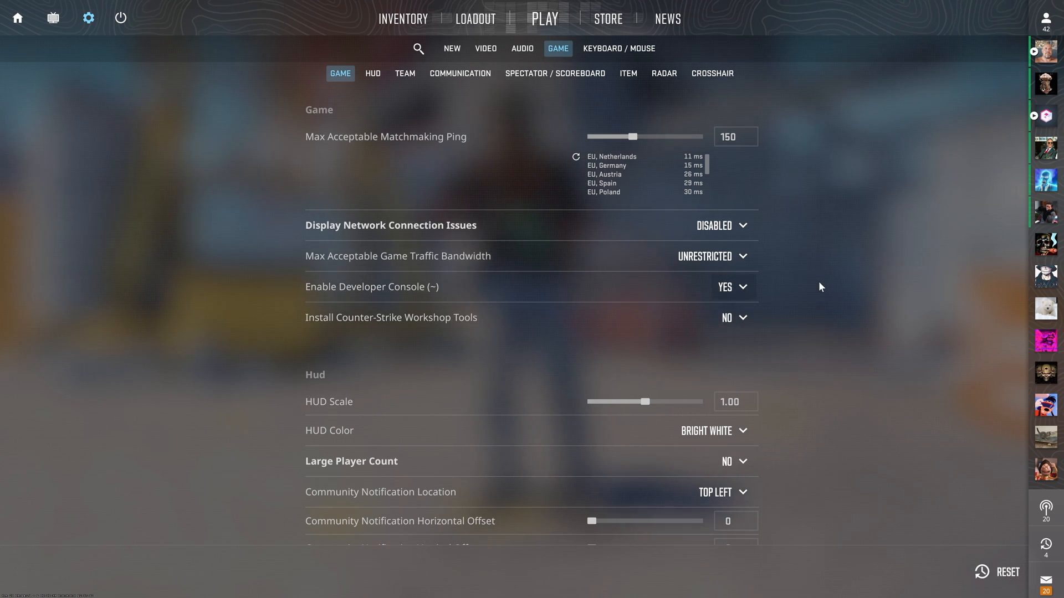
{"action": "left_click", "coordinate": [619, 48]}
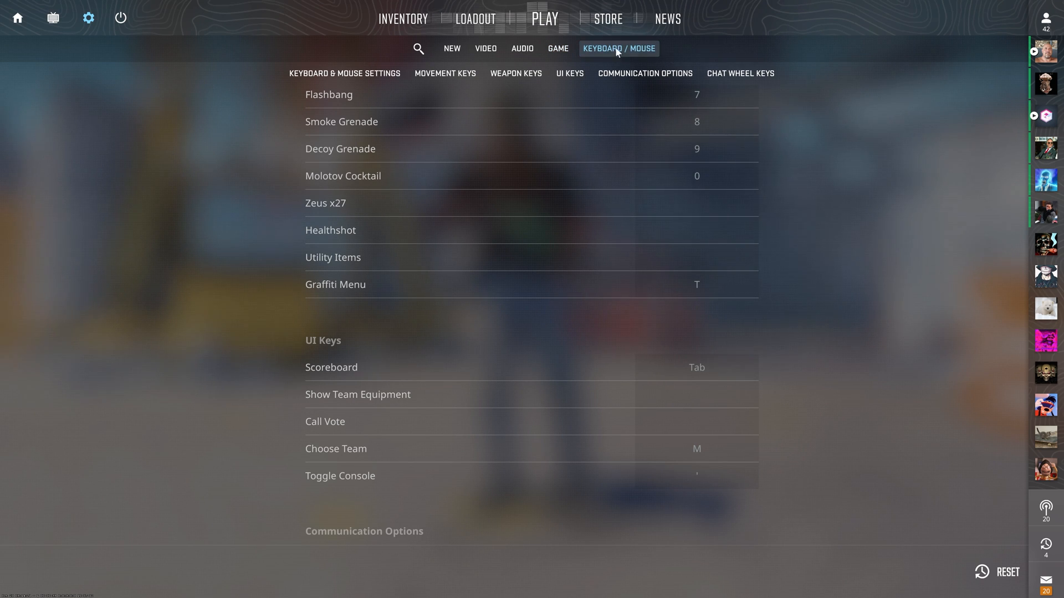
Check the Toggle Console key and run fps_max 0 in the developer console.
{"action": "scroll", "scroll_direction": "down", "scroll_amount": 3}
{"action": "type", "text": "fps_max"}
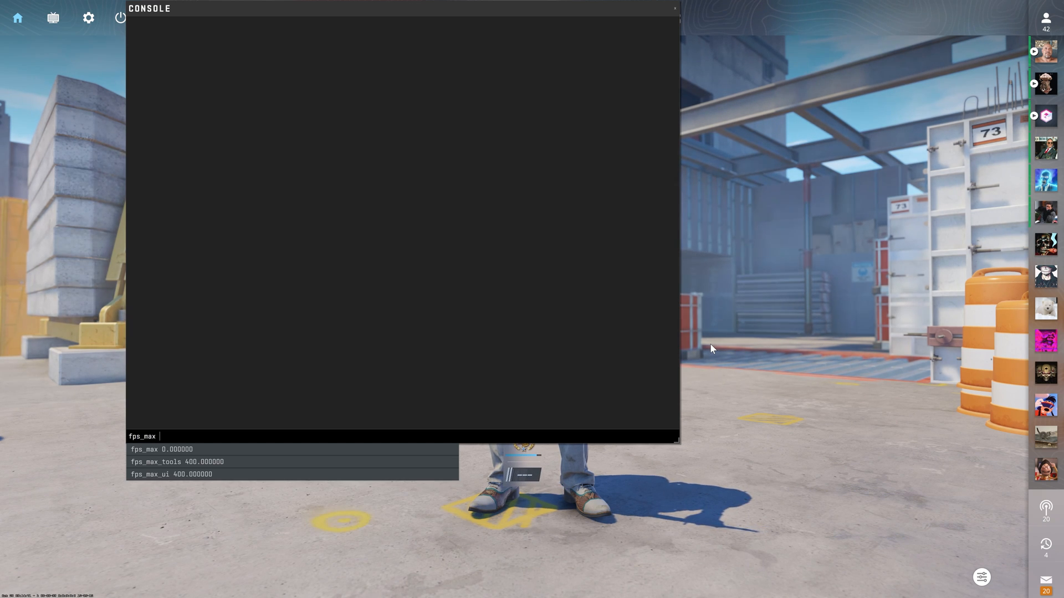
{"action": "type", "text": "0"}
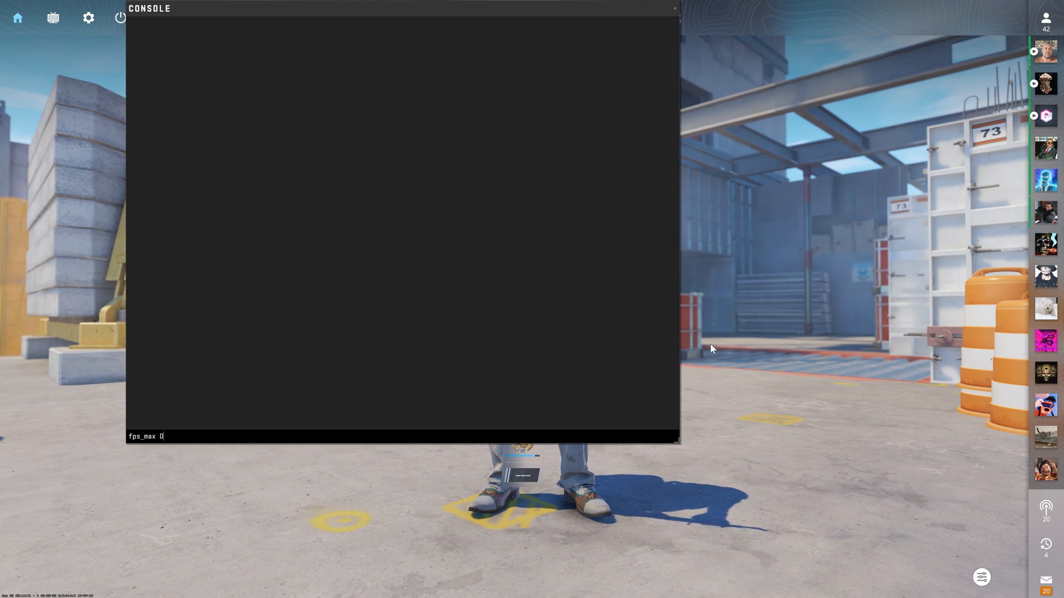
{"action": "key", "text": "enter"}
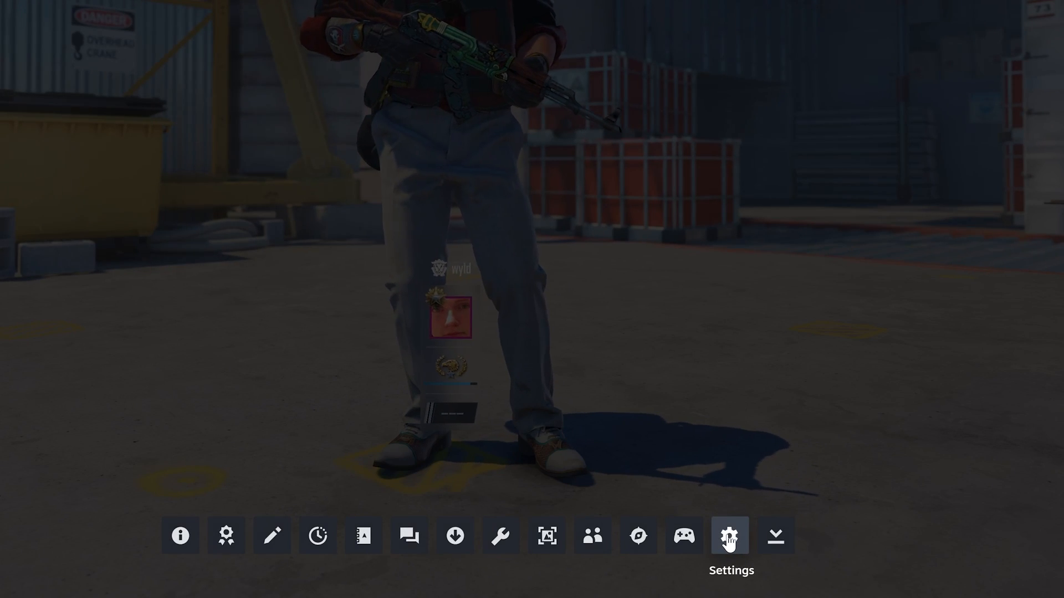
Enable the Steam overlay's in-game FPS counter in the top-right corner.
{"action": "left_click", "coordinate": [729, 535]}
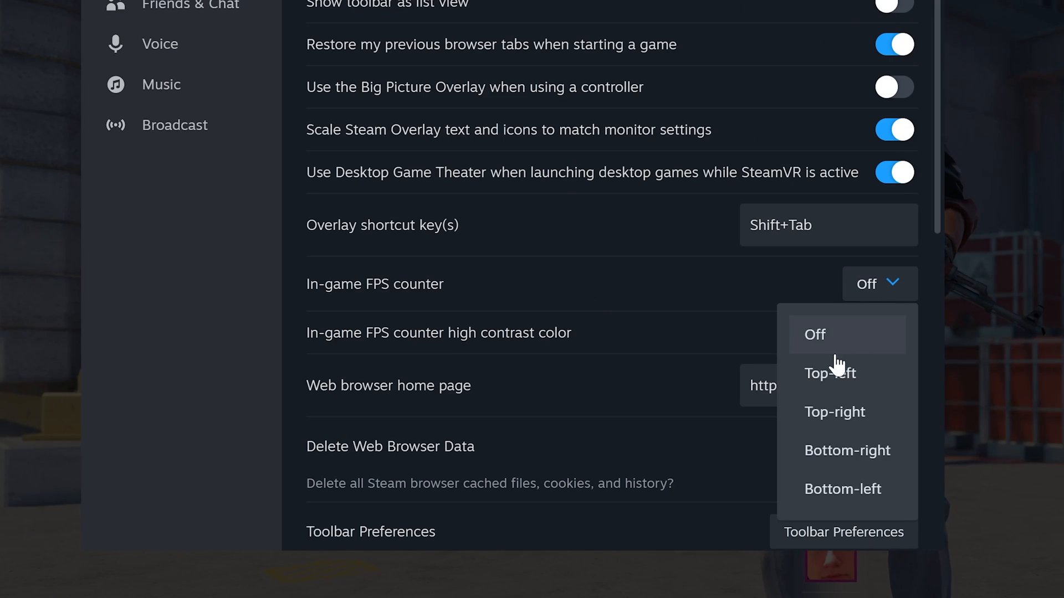
{"action": "mouse_move", "coordinate": [848, 411]}
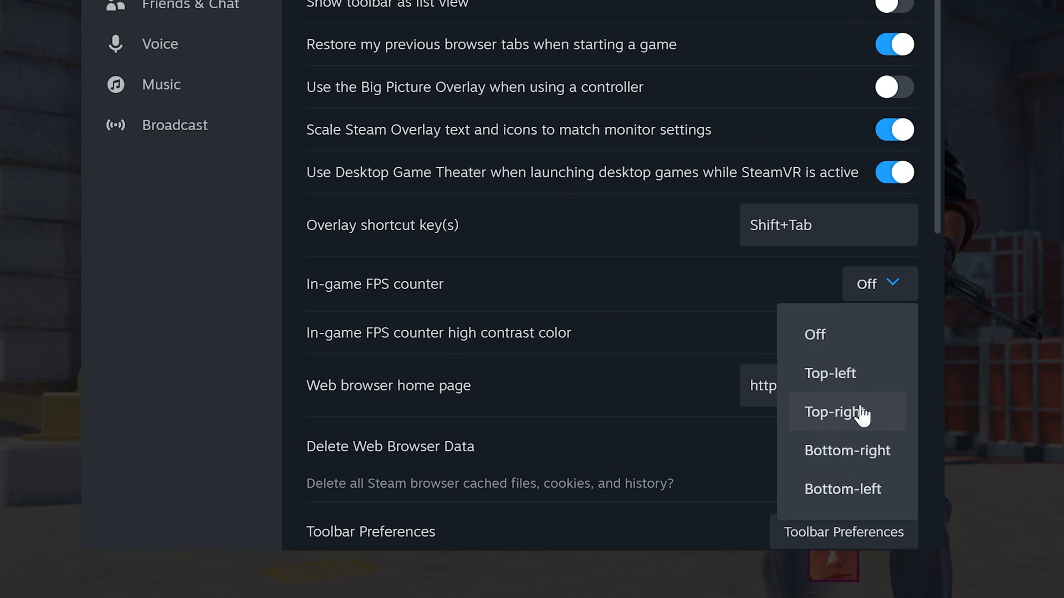
{"action": "left_click", "coordinate": [836, 411]}
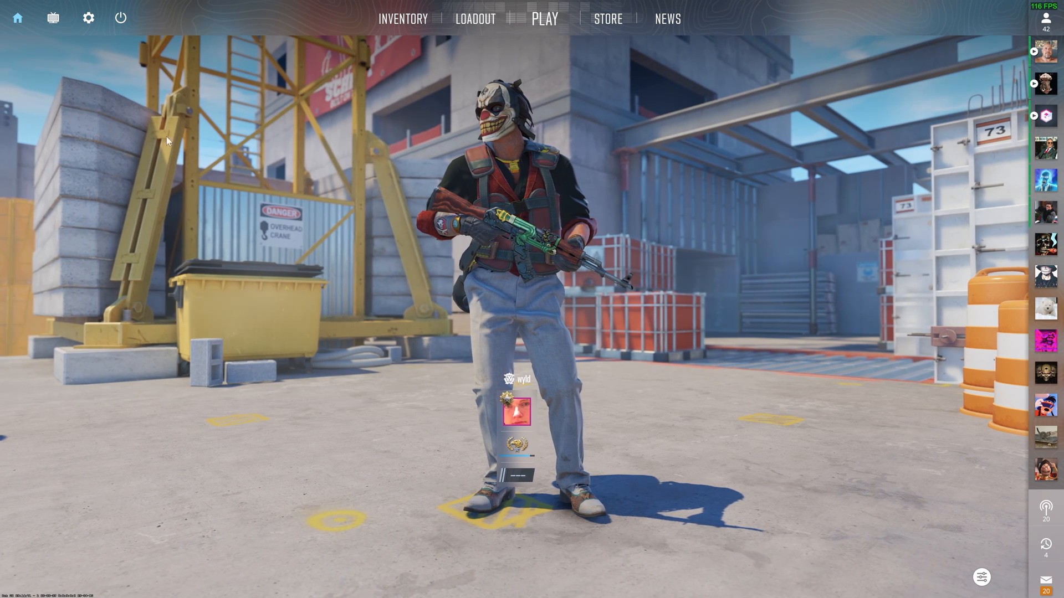
Open Video settings and confirm 3840x2160 resolution with refresh rate kept at 144 Hz.
{"action": "left_click", "coordinate": [88, 18]}
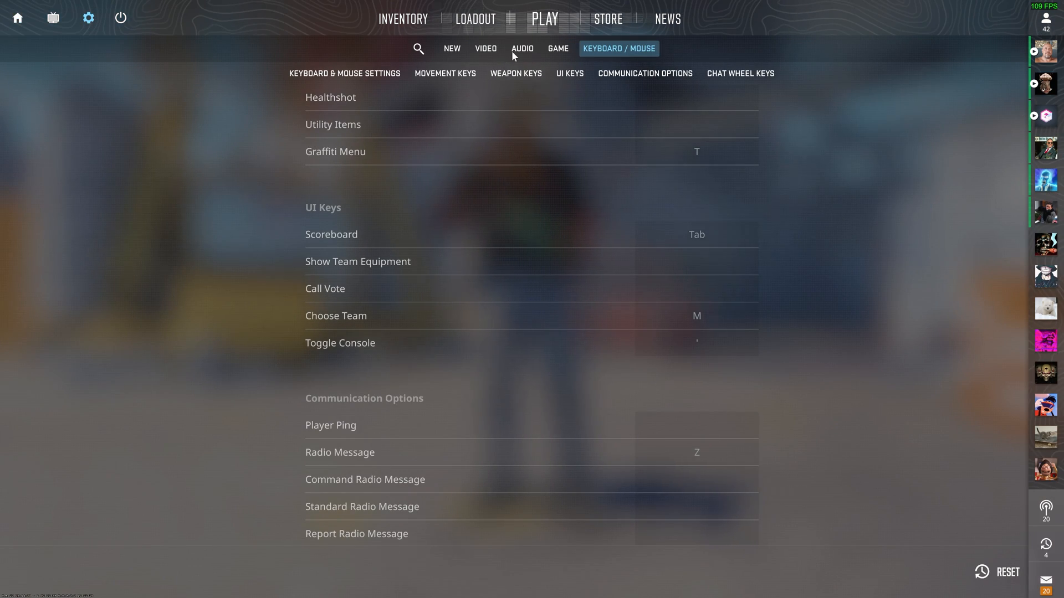
{"action": "left_click", "coordinate": [486, 49]}
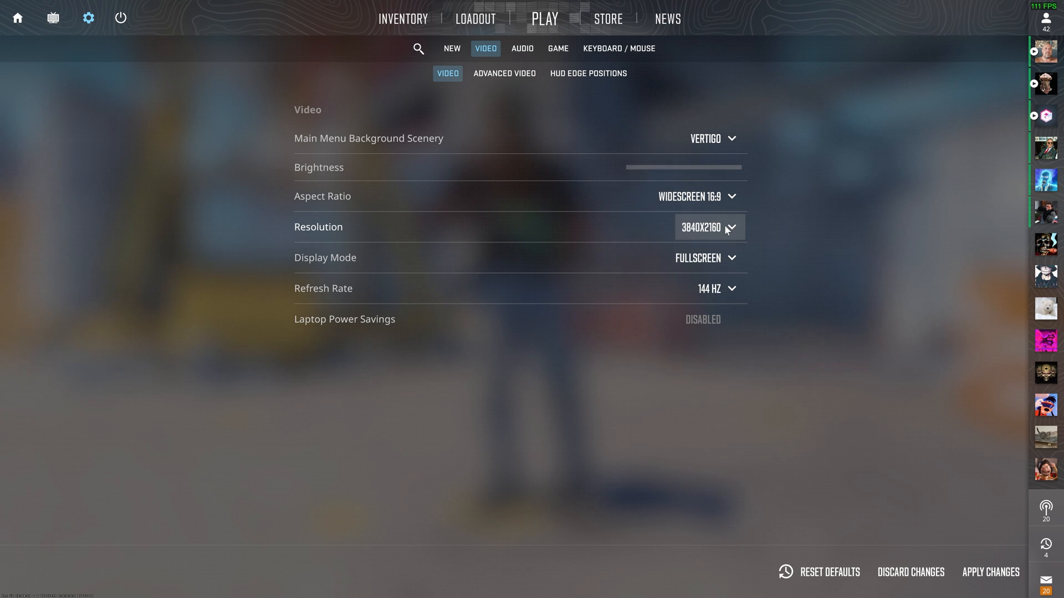
{"action": "left_click", "coordinate": [709, 227]}
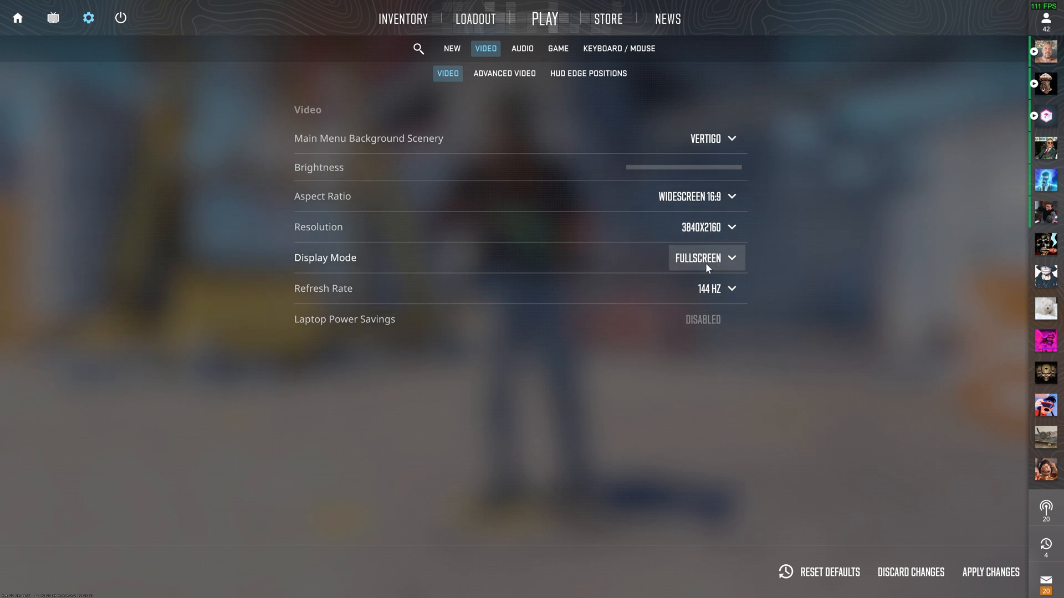
{"action": "left_click", "coordinate": [714, 288]}
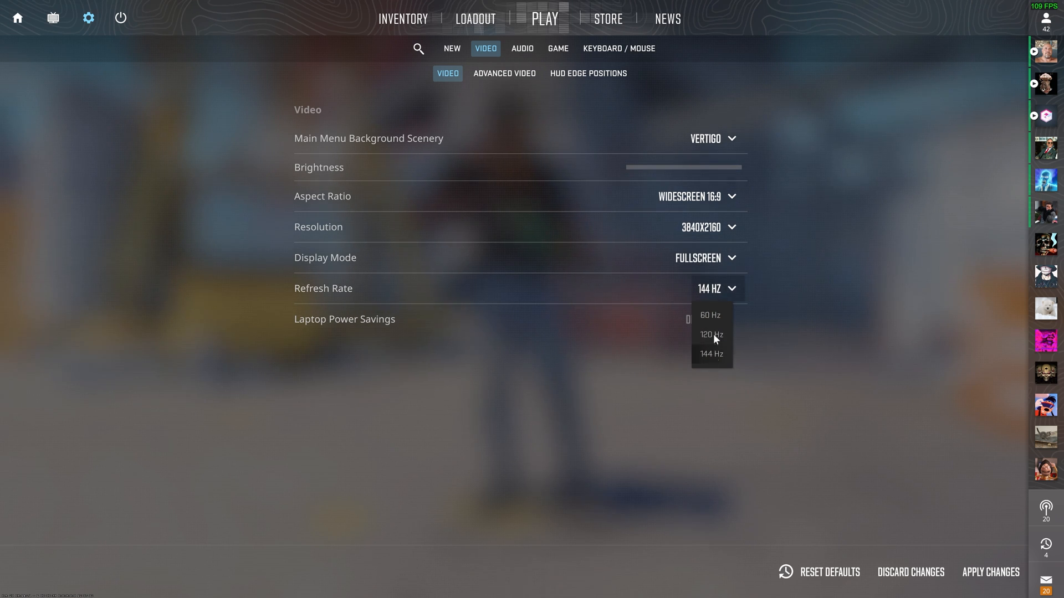
{"action": "left_click", "coordinate": [711, 353]}
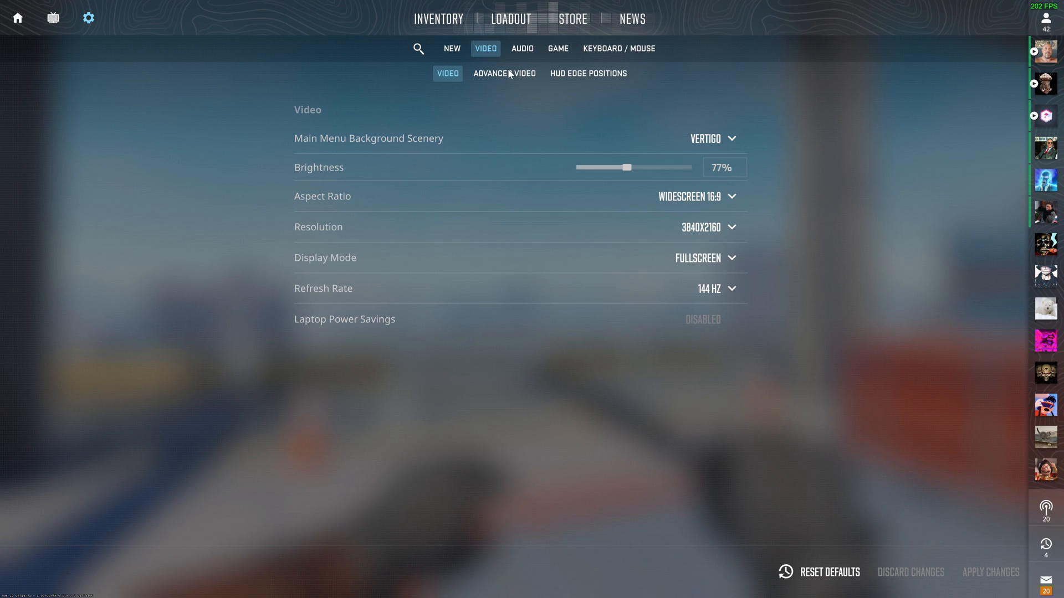
Open the Advanced Video settings and set anti-aliasing mode to CMAA2.
{"action": "left_click", "coordinate": [503, 73]}
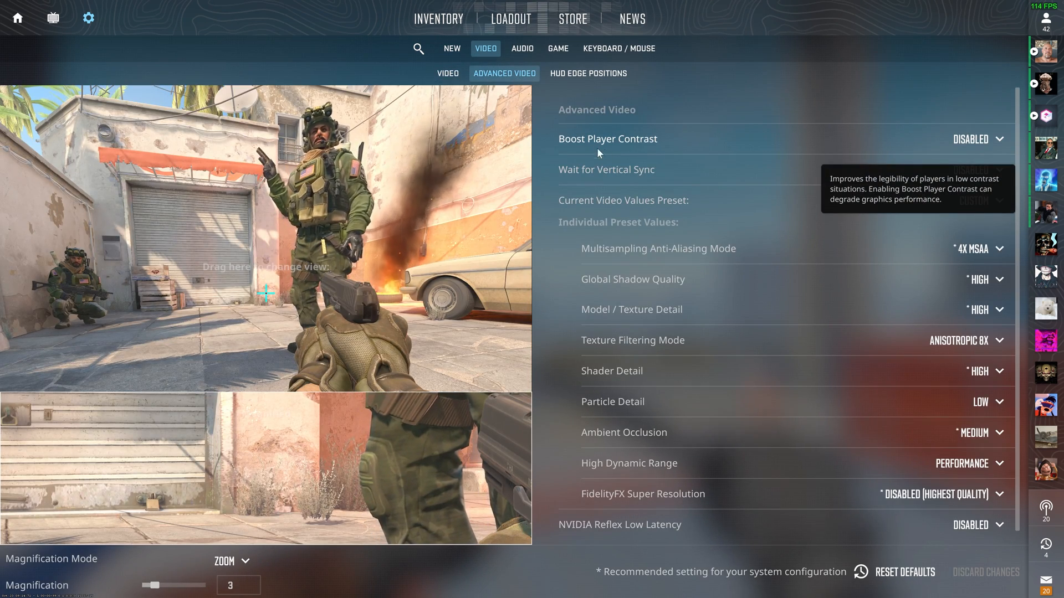
{"action": "left_click", "coordinate": [978, 139]}
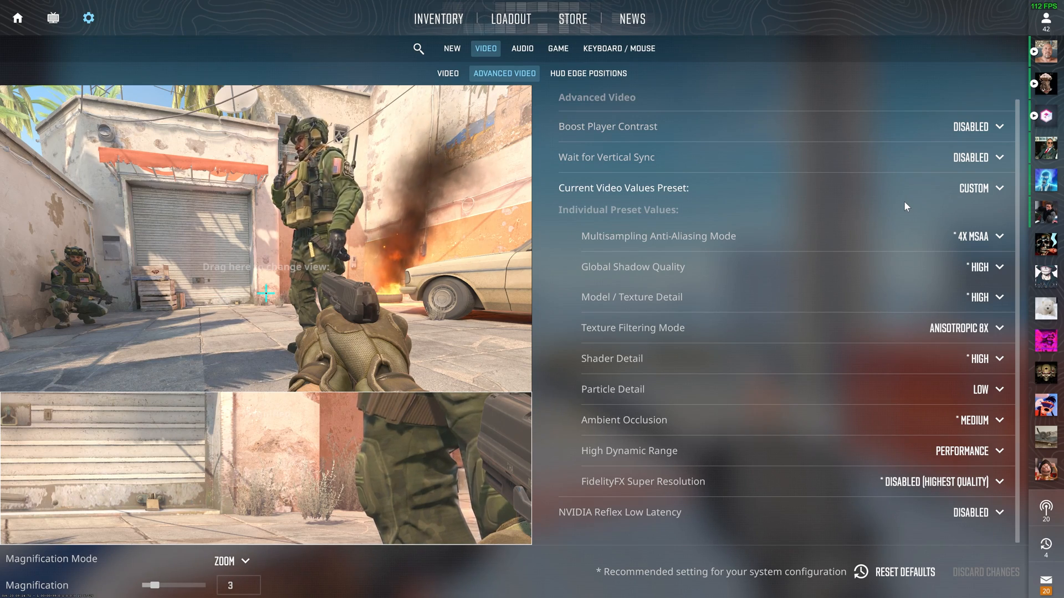
{"action": "left_click", "coordinate": [977, 236]}
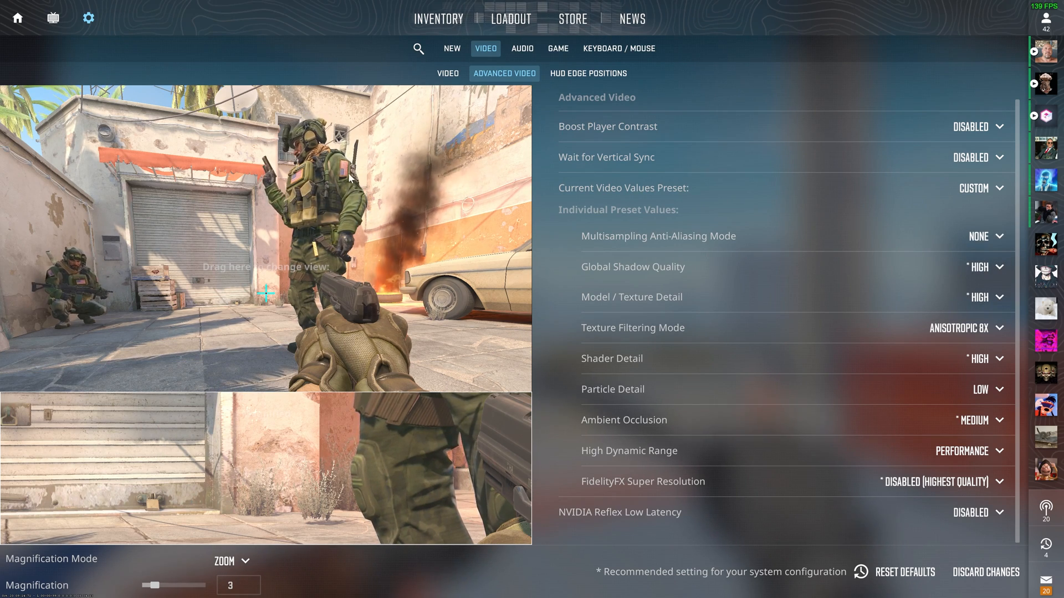
{"action": "mouse_move", "coordinate": [962, 235]}
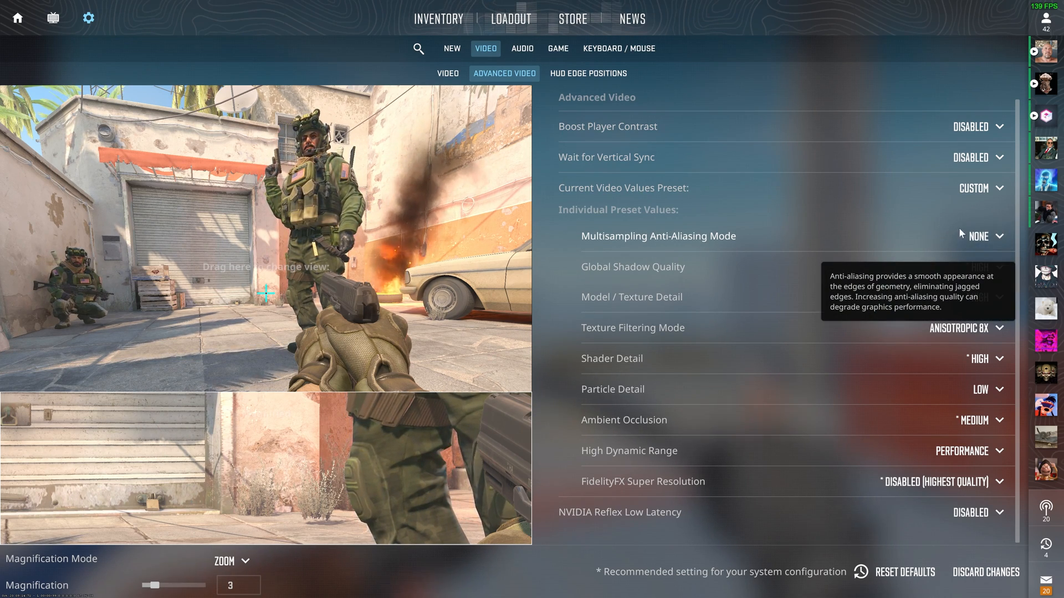
{"action": "left_click", "coordinate": [980, 236]}
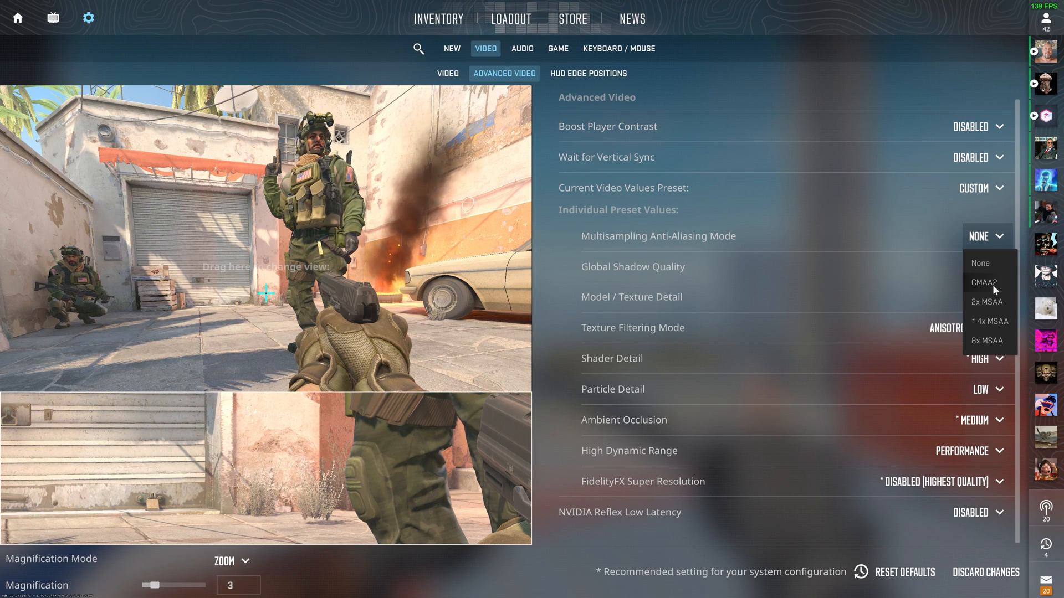
{"action": "left_click", "coordinate": [982, 282]}
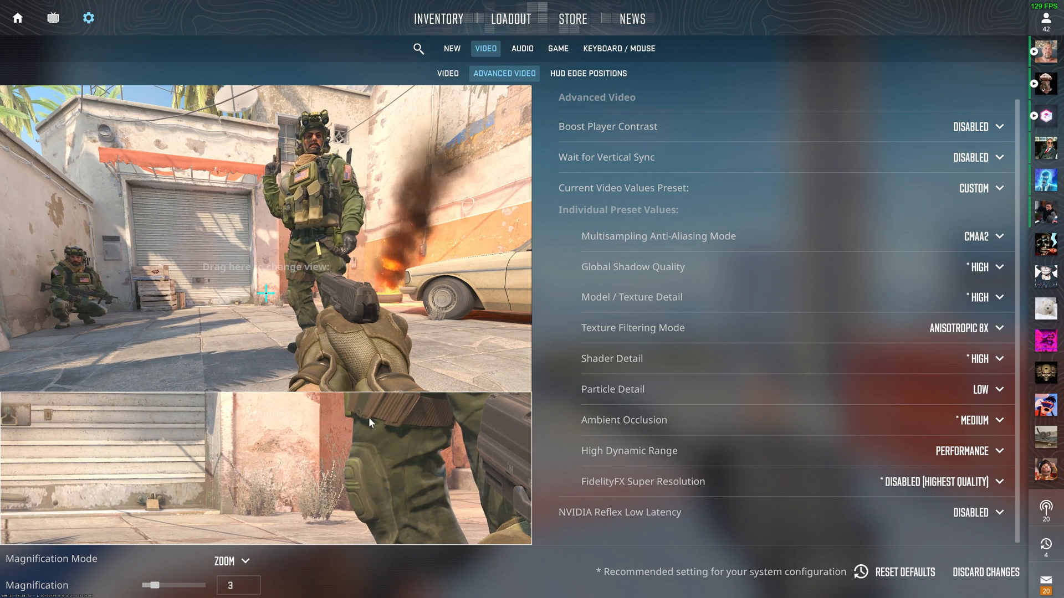
{"action": "mouse_move", "coordinate": [404, 314]}
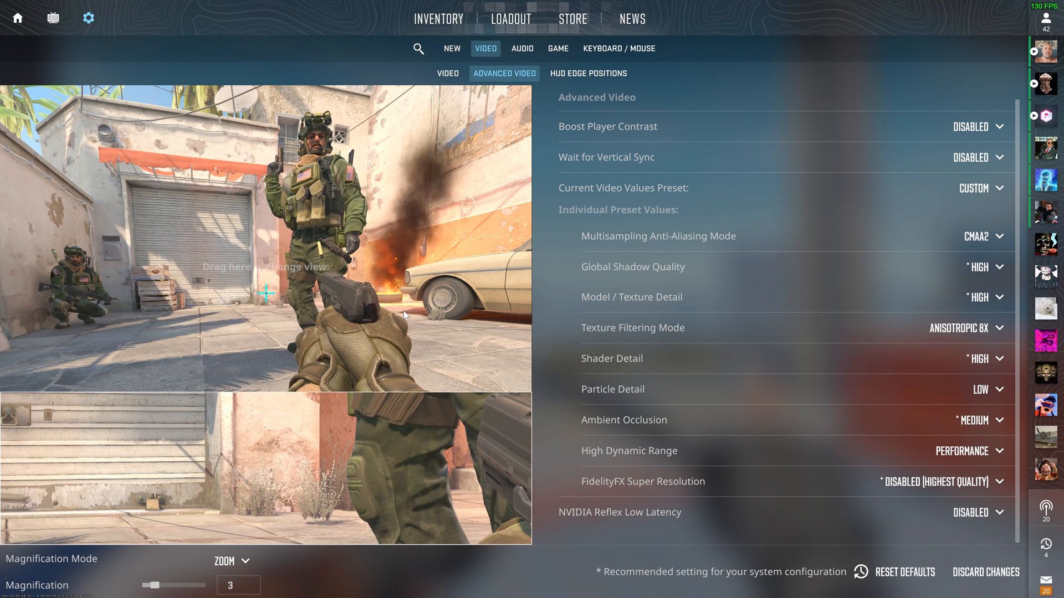
{"action": "mouse_move", "coordinate": [980, 236]}
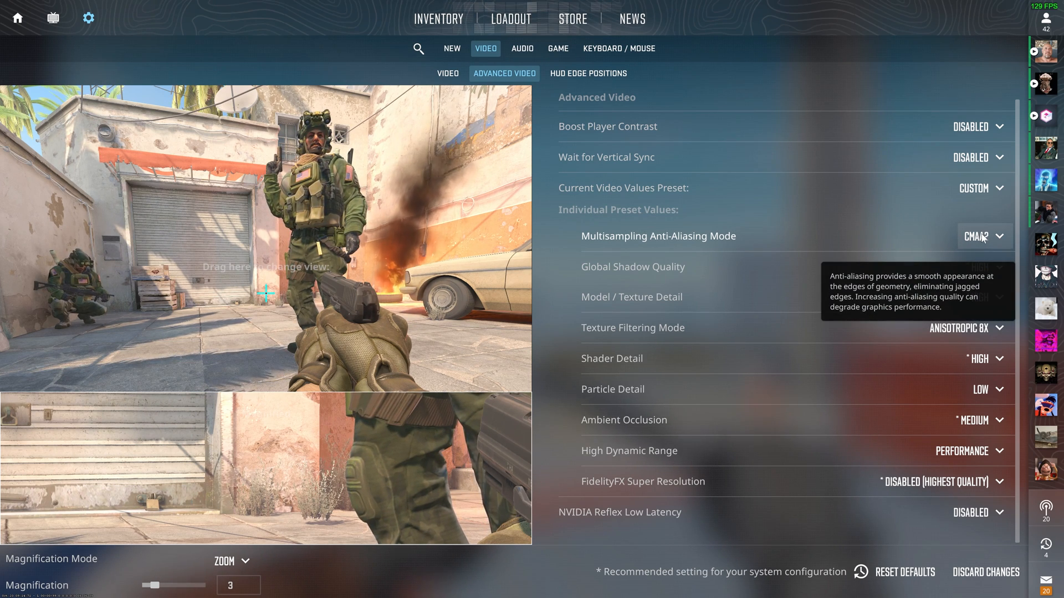
Keep Global Shadow Quality at High.
{"action": "left_click", "coordinate": [982, 267]}
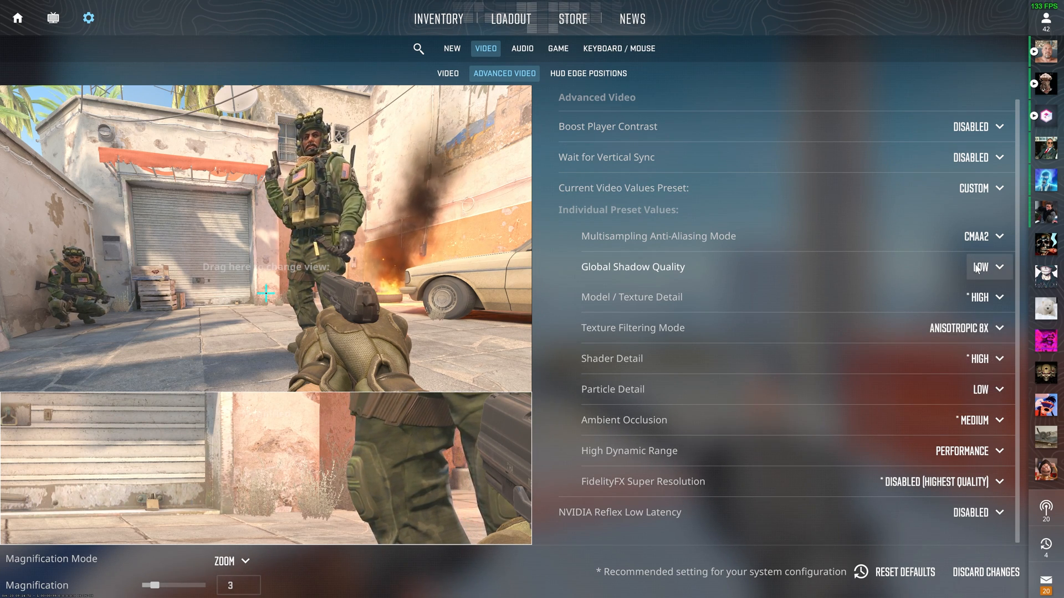
{"action": "left_click", "coordinate": [983, 267]}
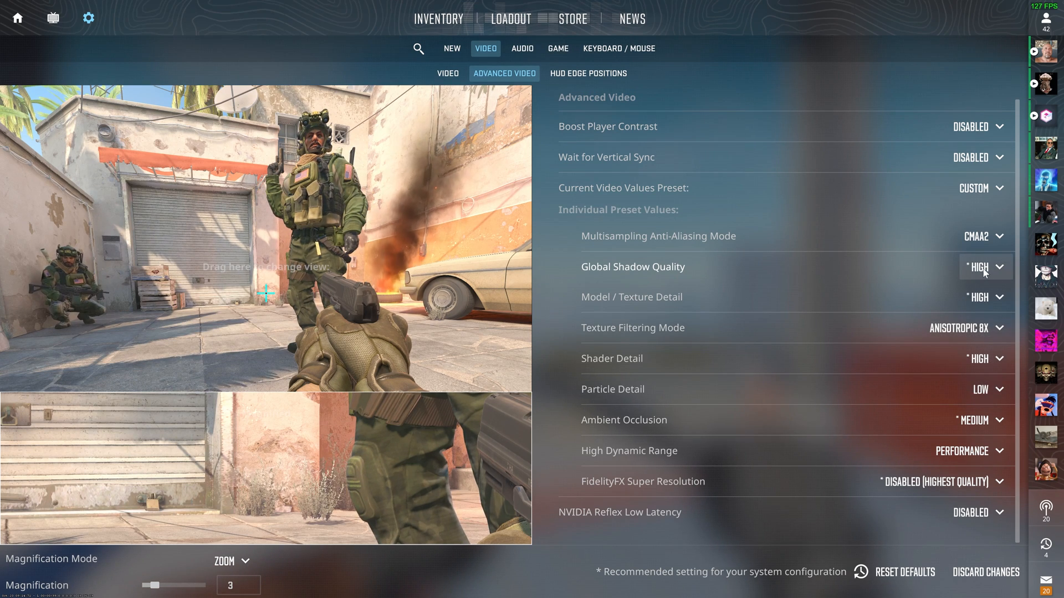
{"action": "left_click", "coordinate": [979, 266]}
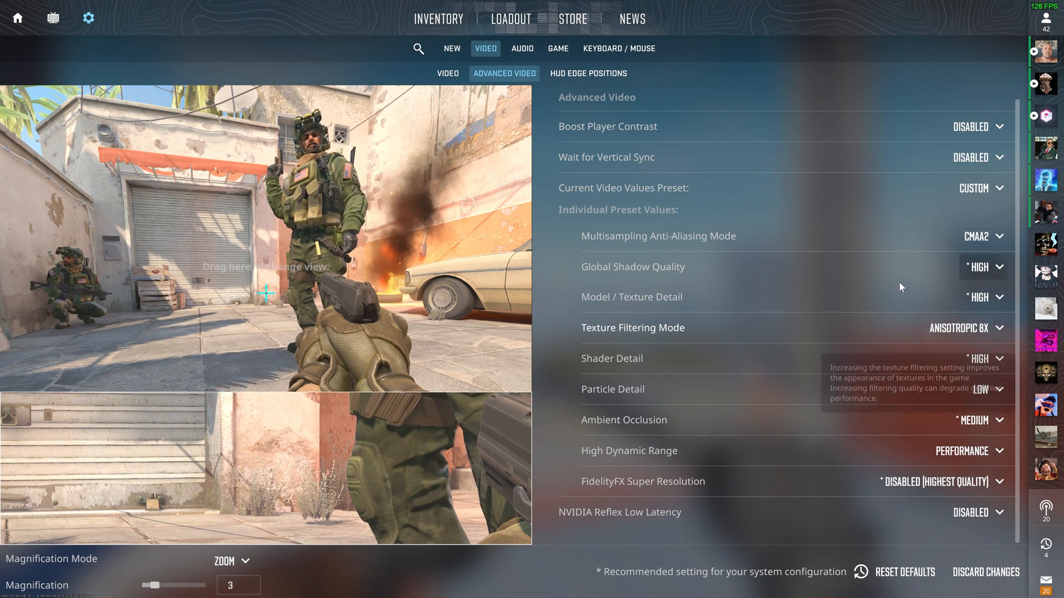
{"action": "left_click", "coordinate": [982, 267]}
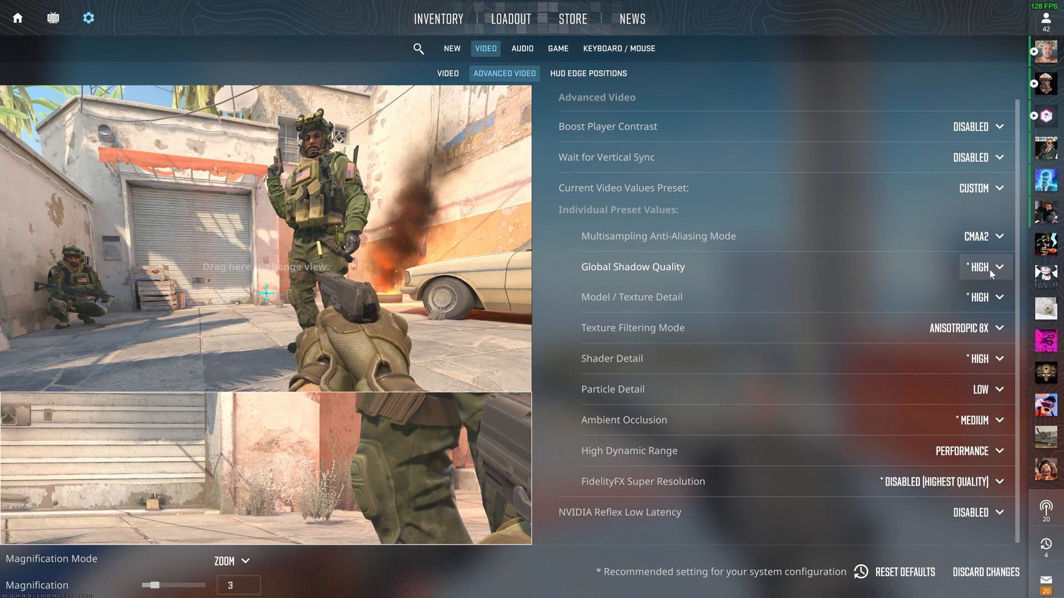
Set Model/Texture Detail to Medium and Texture Filtering to Anisotropic 4X.
{"action": "left_click", "coordinate": [983, 297]}
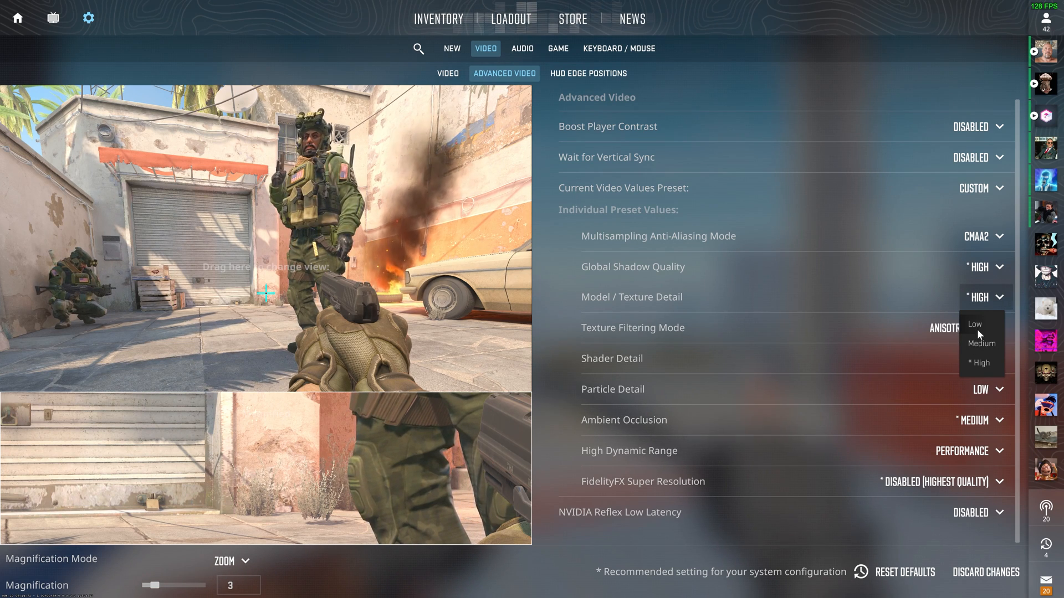
{"action": "left_click", "coordinate": [981, 342]}
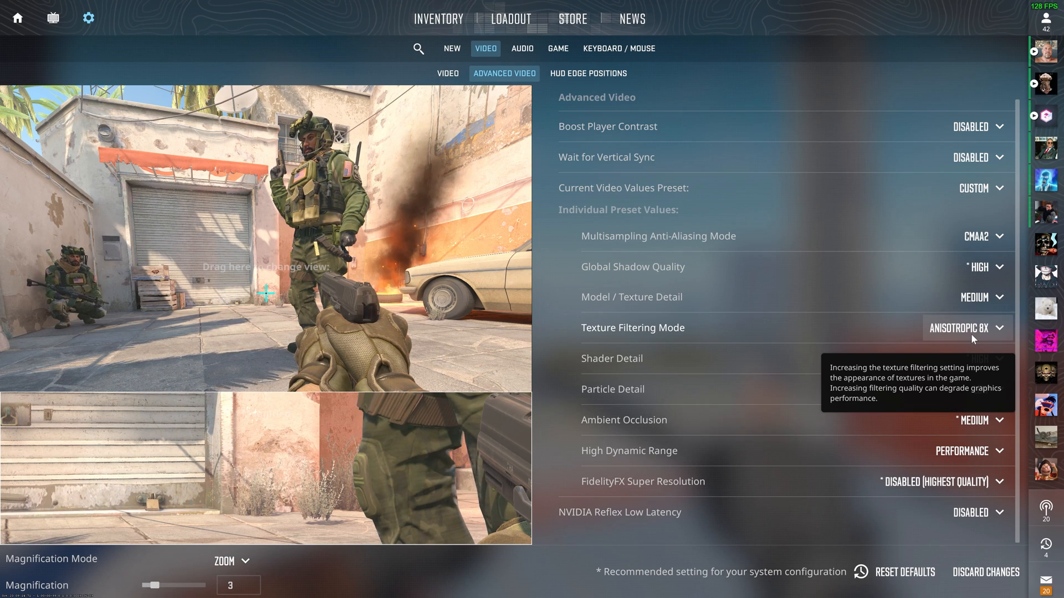
{"action": "left_click", "coordinate": [964, 327]}
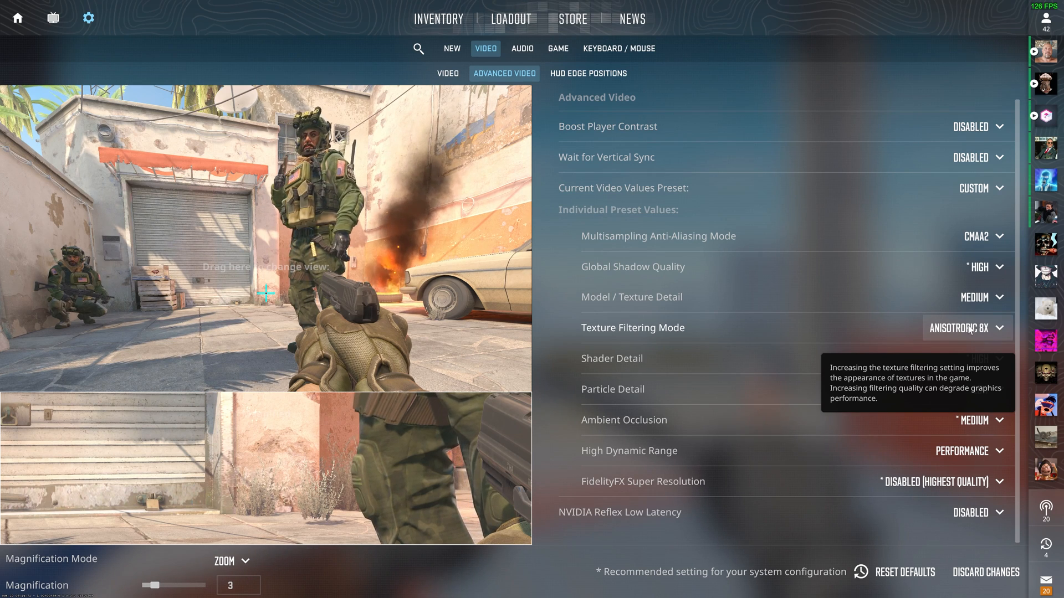
{"action": "left_click", "coordinate": [964, 328]}
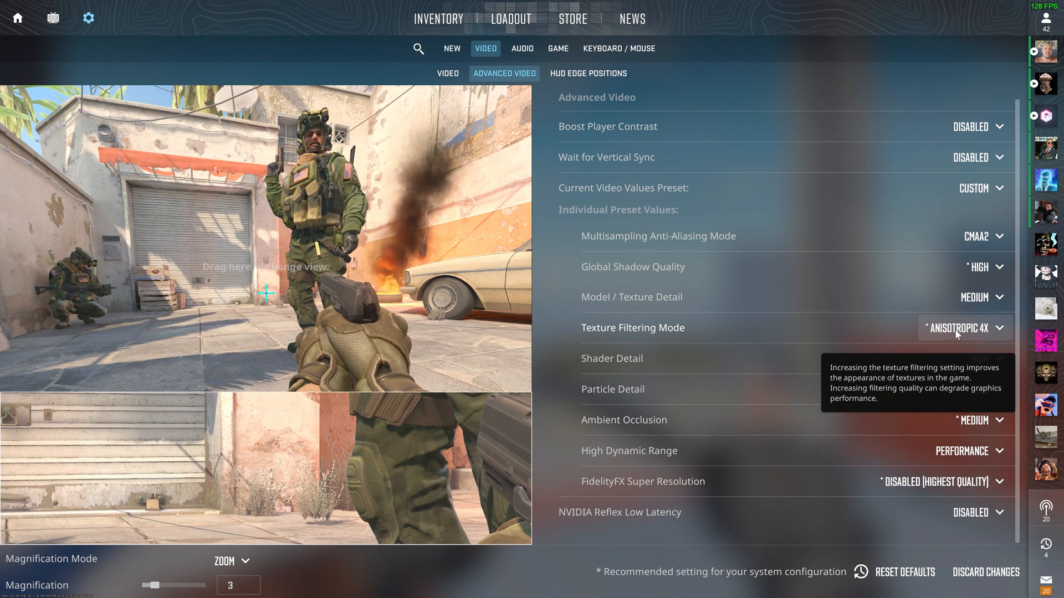
Set Shader Detail to Low, keeping Particle Detail at Low.
{"action": "left_click", "coordinate": [985, 358]}
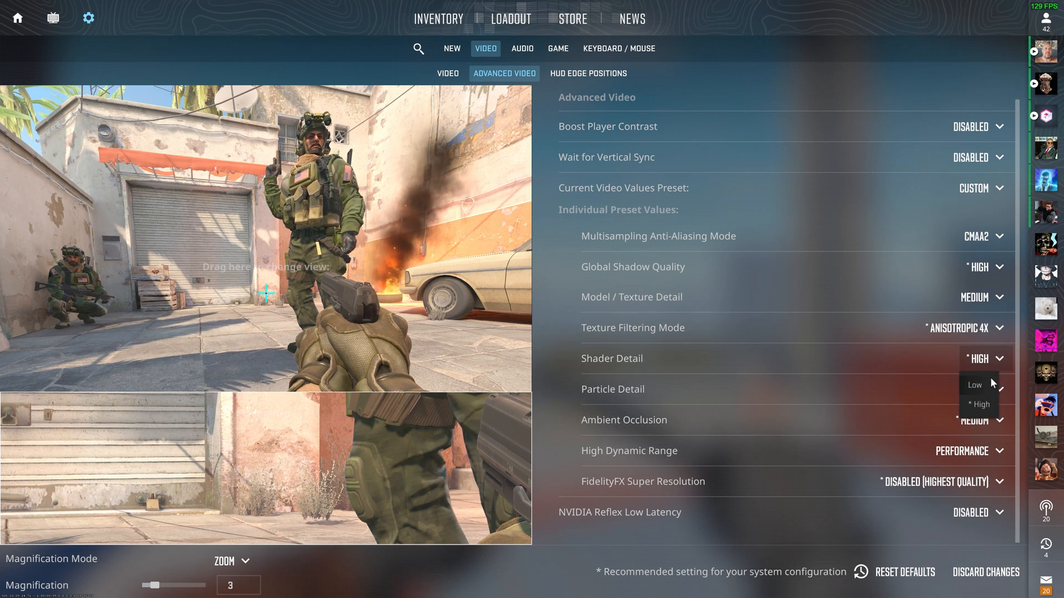
{"action": "left_click", "coordinate": [974, 384]}
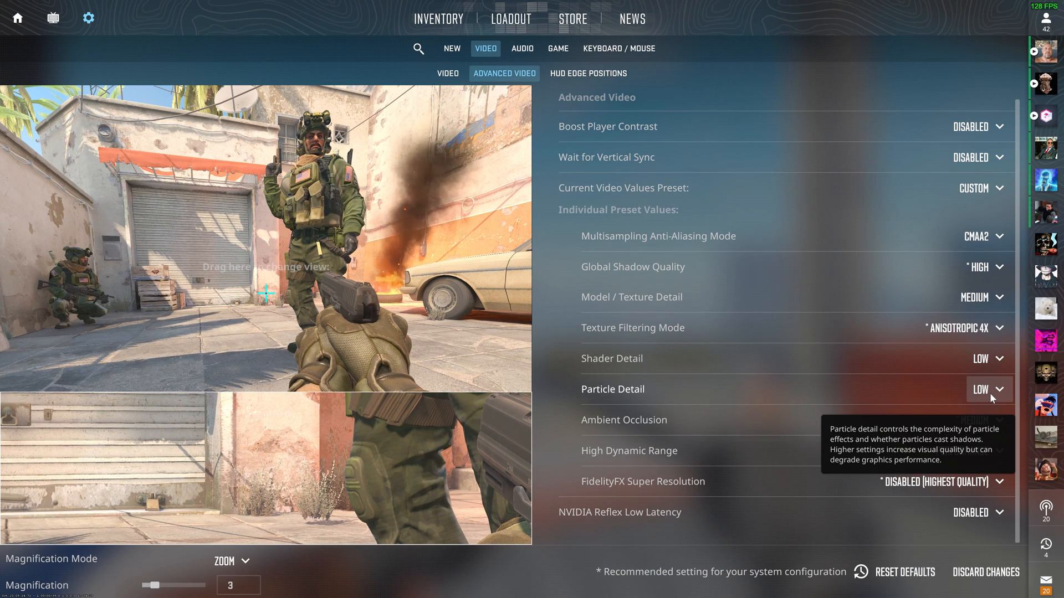
{"action": "left_click", "coordinate": [981, 420]}
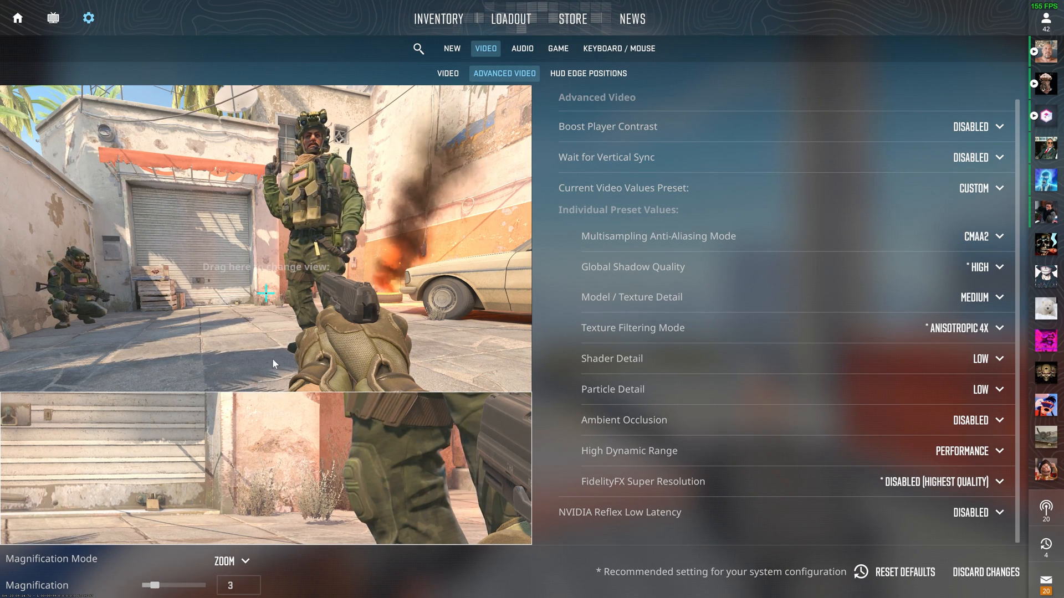
{"action": "mouse_move", "coordinate": [636, 491]}
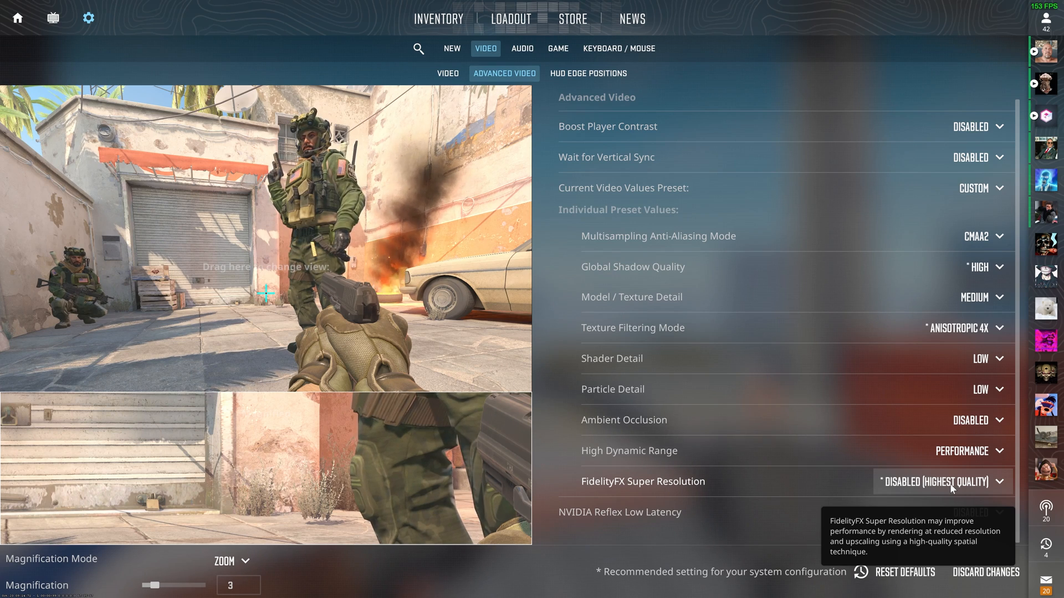
{"action": "mouse_move", "coordinate": [928, 512]}
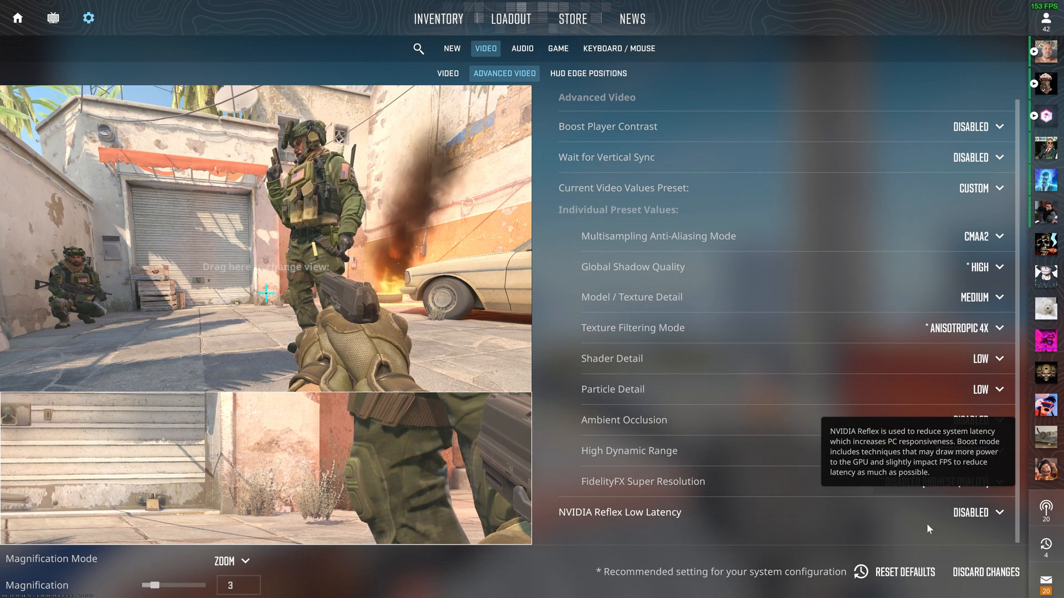
Enable NVIDIA Reflex Low Latency, then go back to the basic Video tab.
{"action": "left_click", "coordinate": [975, 512]}
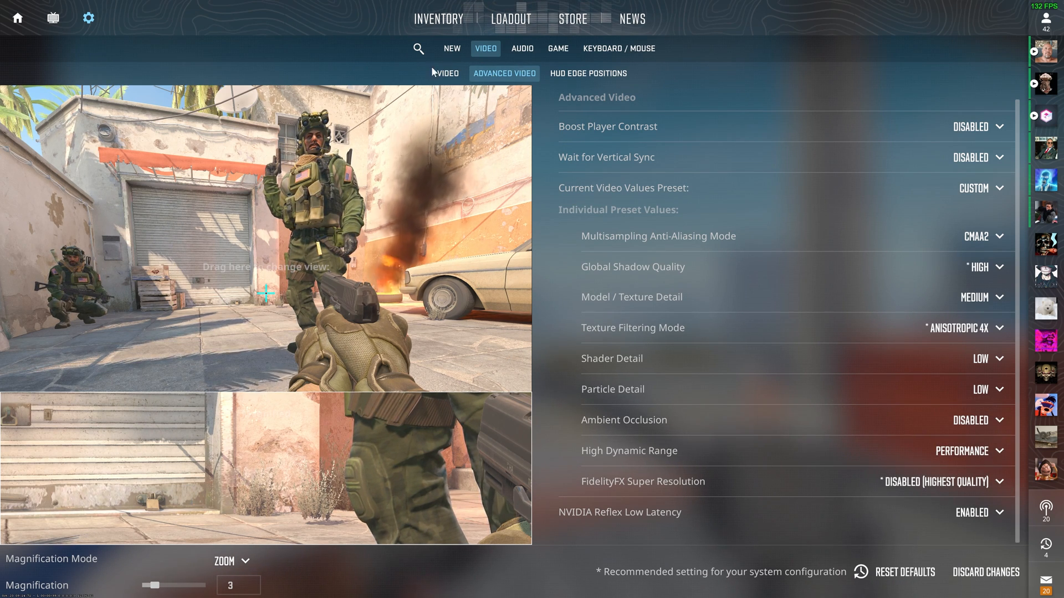
{"action": "left_click", "coordinate": [445, 74]}
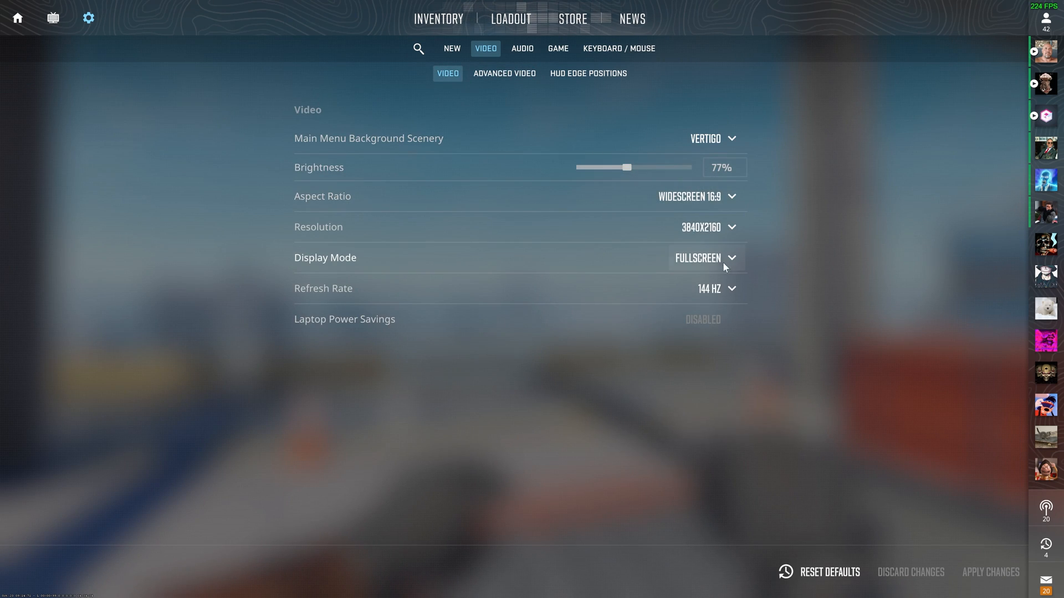